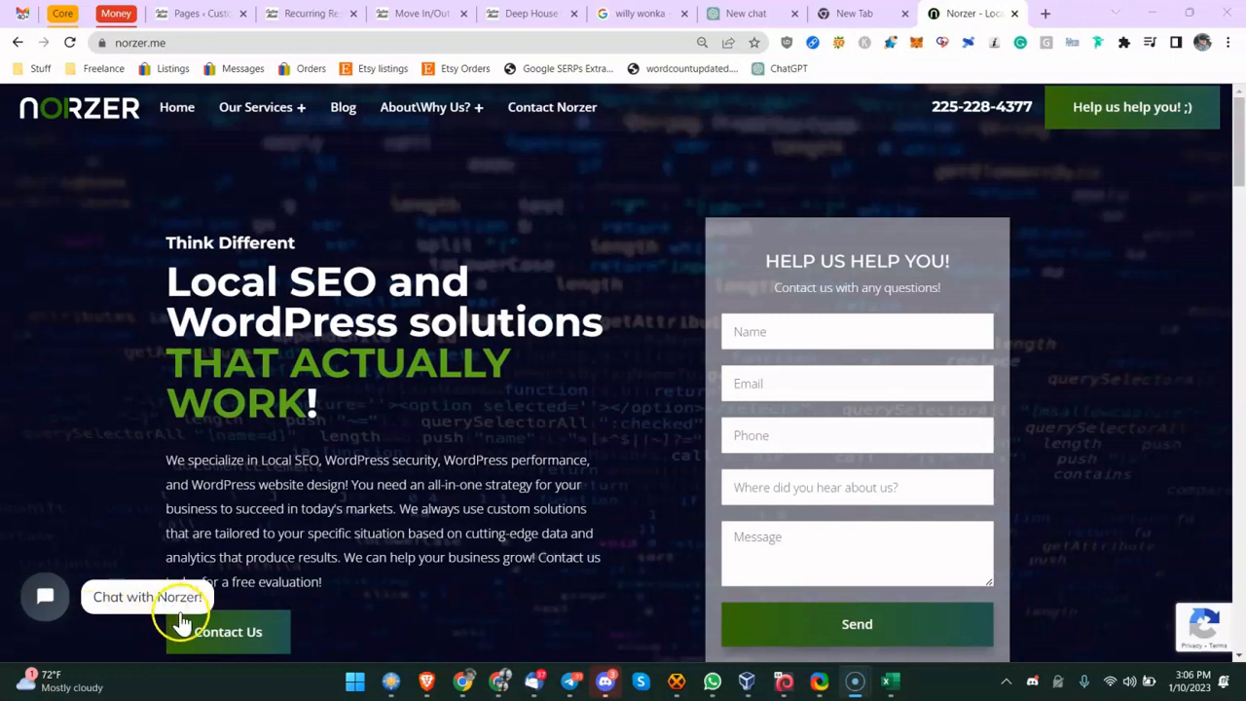
{"action": "mouse_move", "coordinate": [764, 232]}
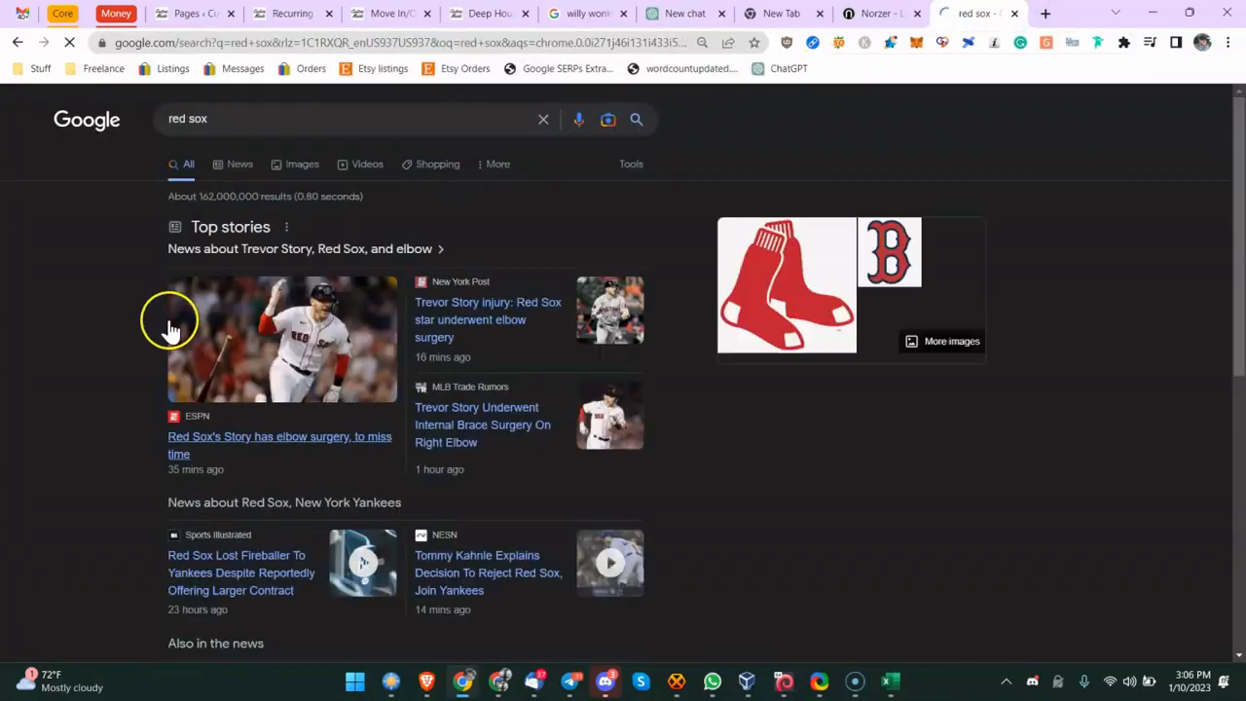
Step: Scroll the 'red sox' Google results down to the People also ask questions
{"action": "scroll", "scroll_direction": "down", "scroll_amount": 3}
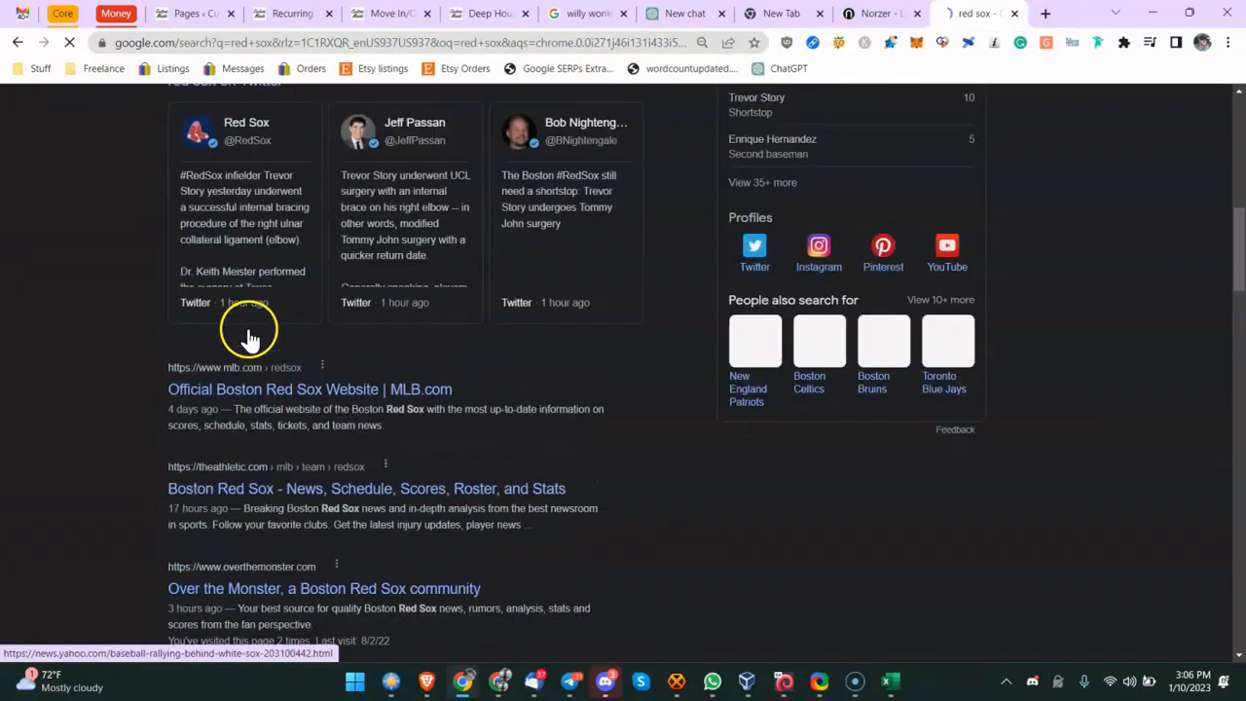
{"action": "scroll", "scroll_direction": "down", "scroll_amount": 3}
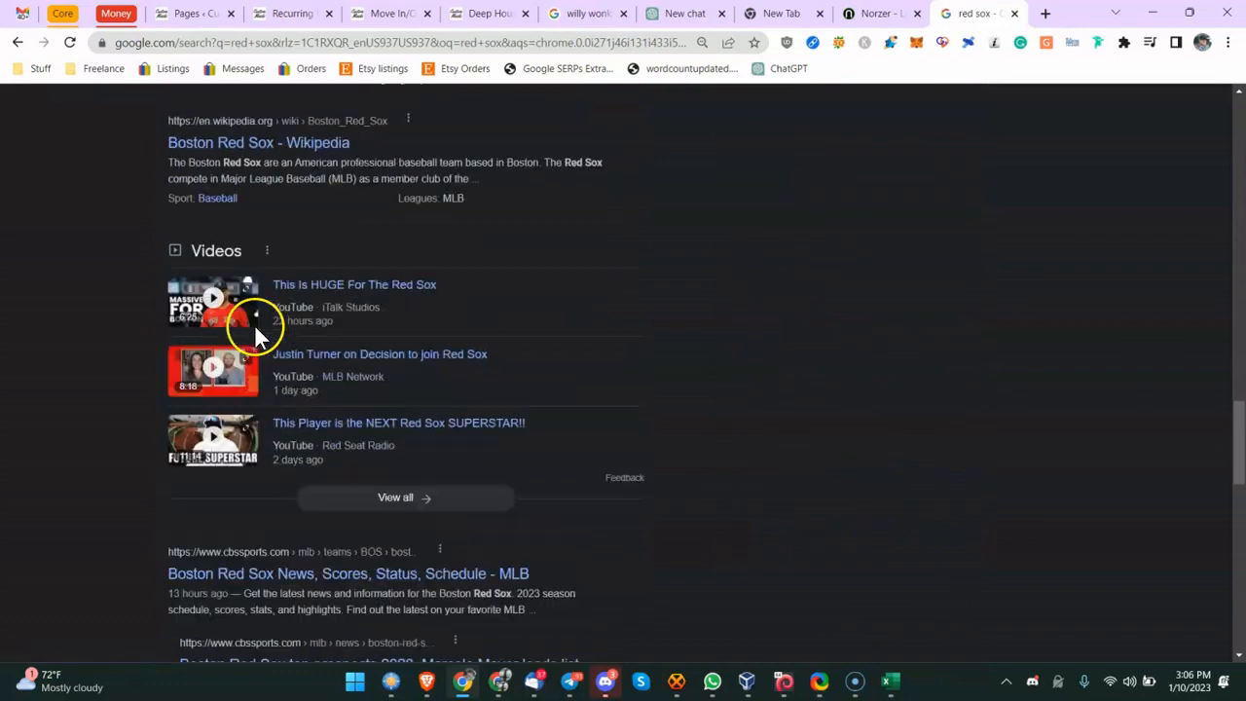
{"action": "scroll", "scroll_direction": "down", "scroll_amount": 3}
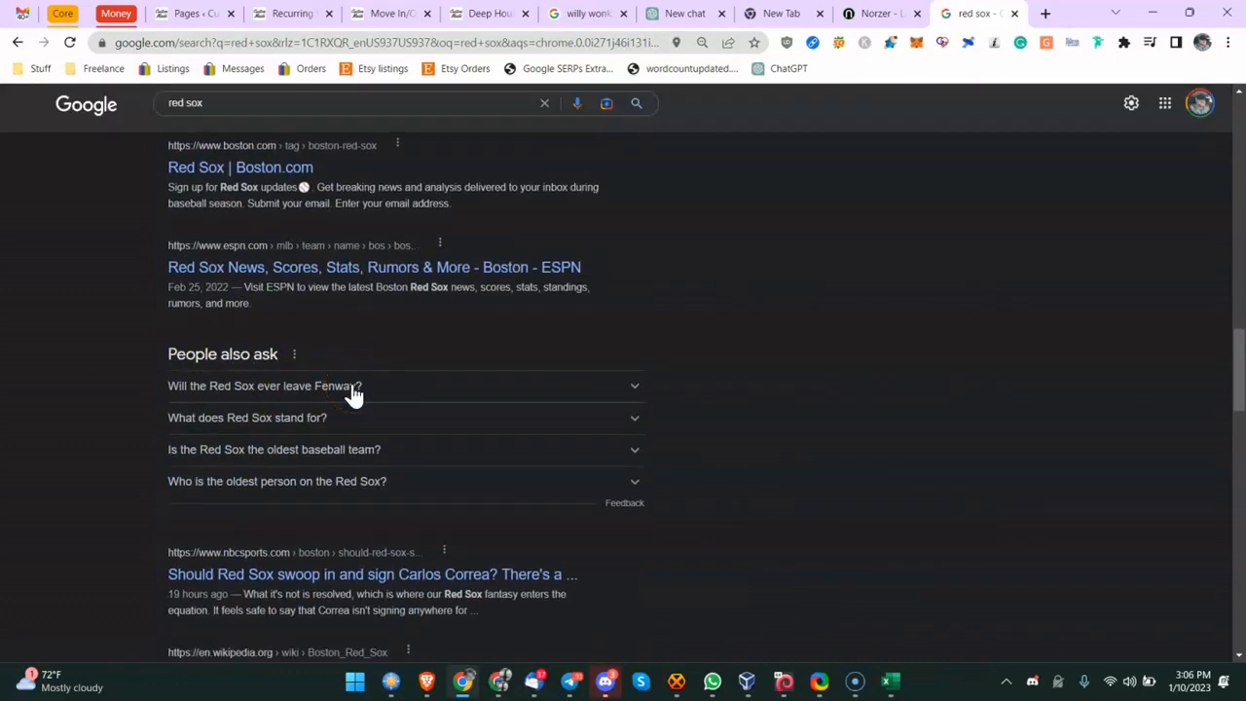
Step: Search Google for 'red sox best hitters'
{"action": "left_click", "coordinate": [308, 105]}
{"action": "type", "text": " best hitters"}
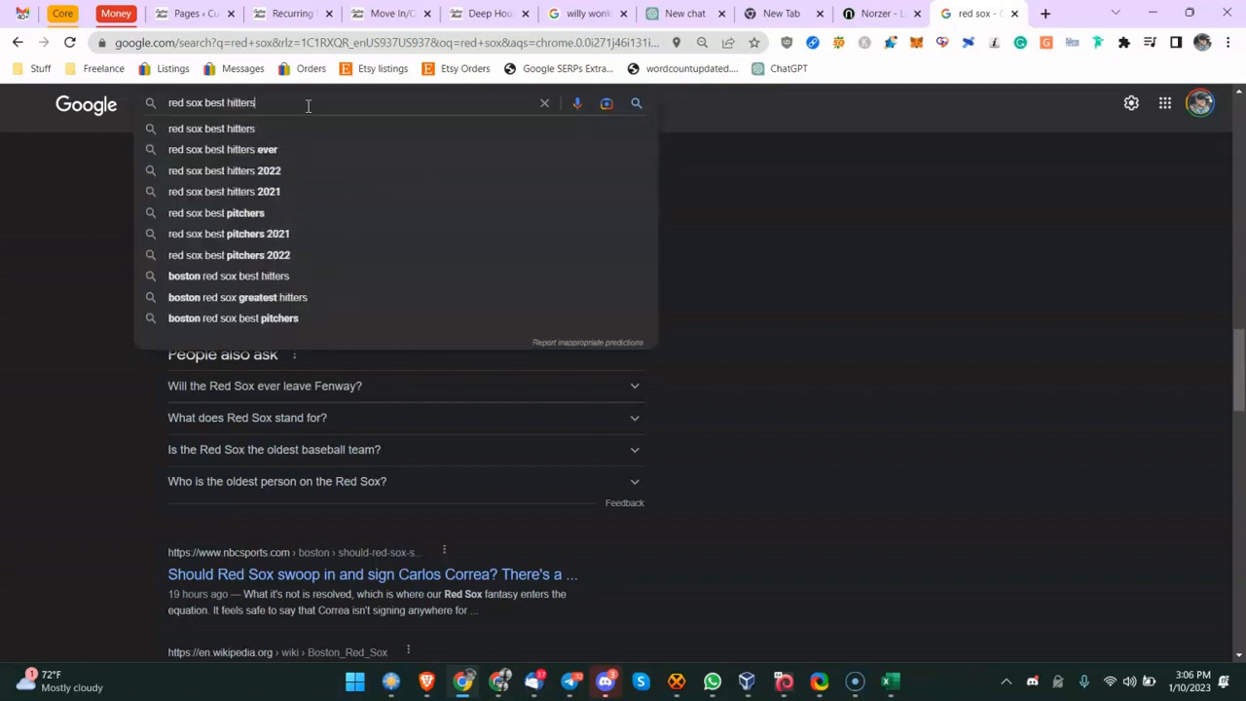
{"action": "left_click", "coordinate": [209, 128]}
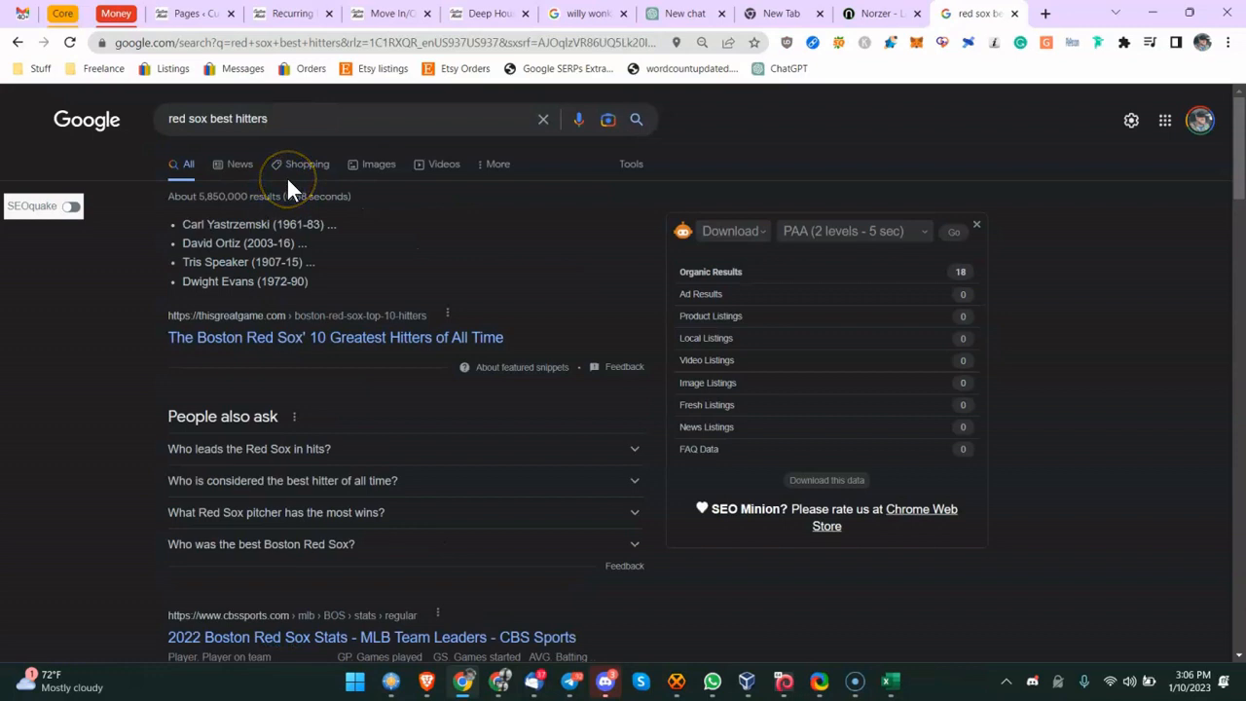
{"action": "scroll", "scroll_direction": "down", "scroll_amount": 3}
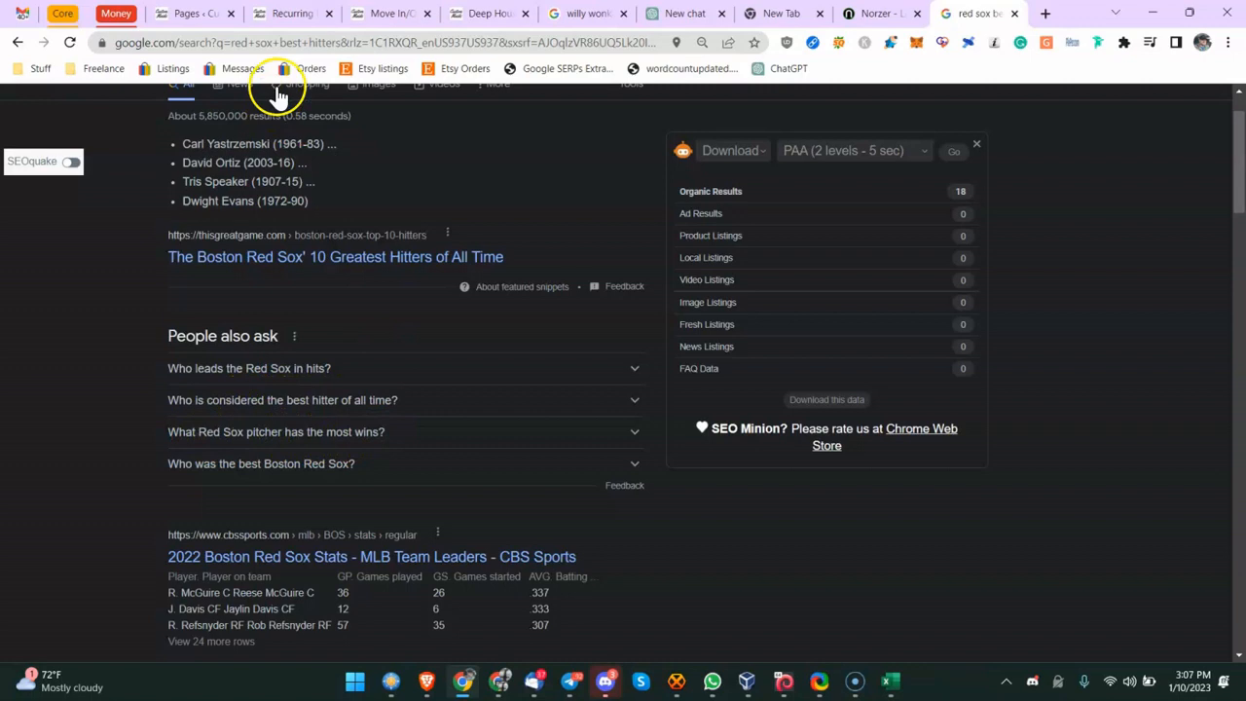
{"action": "mouse_move", "coordinate": [251, 340]}
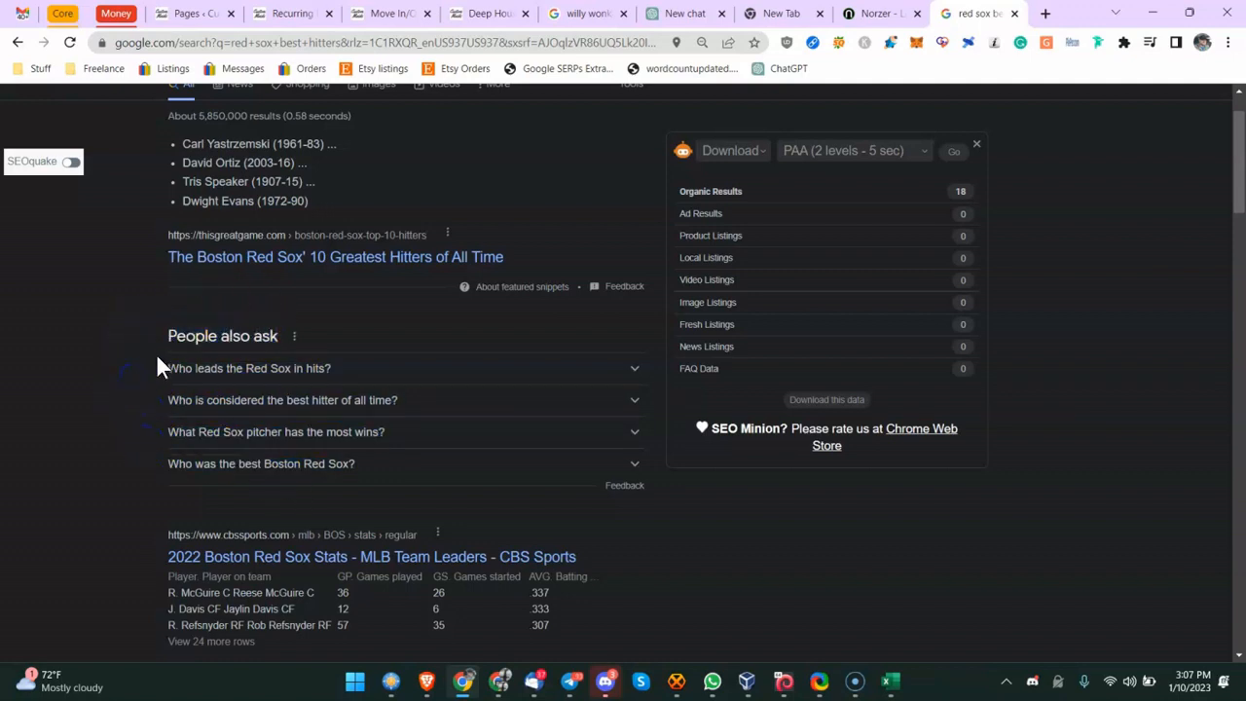
Step: Expand 'Who leads the Red Sox in hits?' to reveal Carl Yastrzemski
{"action": "double_click", "coordinate": [192, 335]}
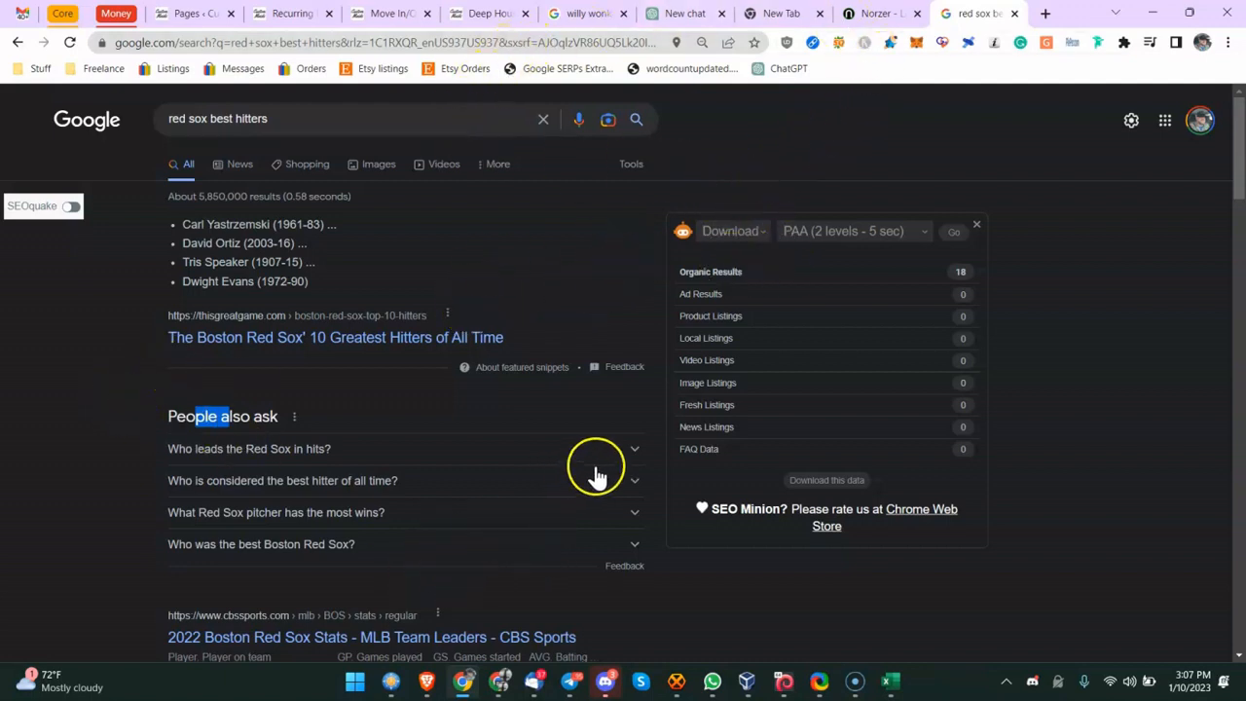
{"action": "left_click", "coordinate": [249, 449]}
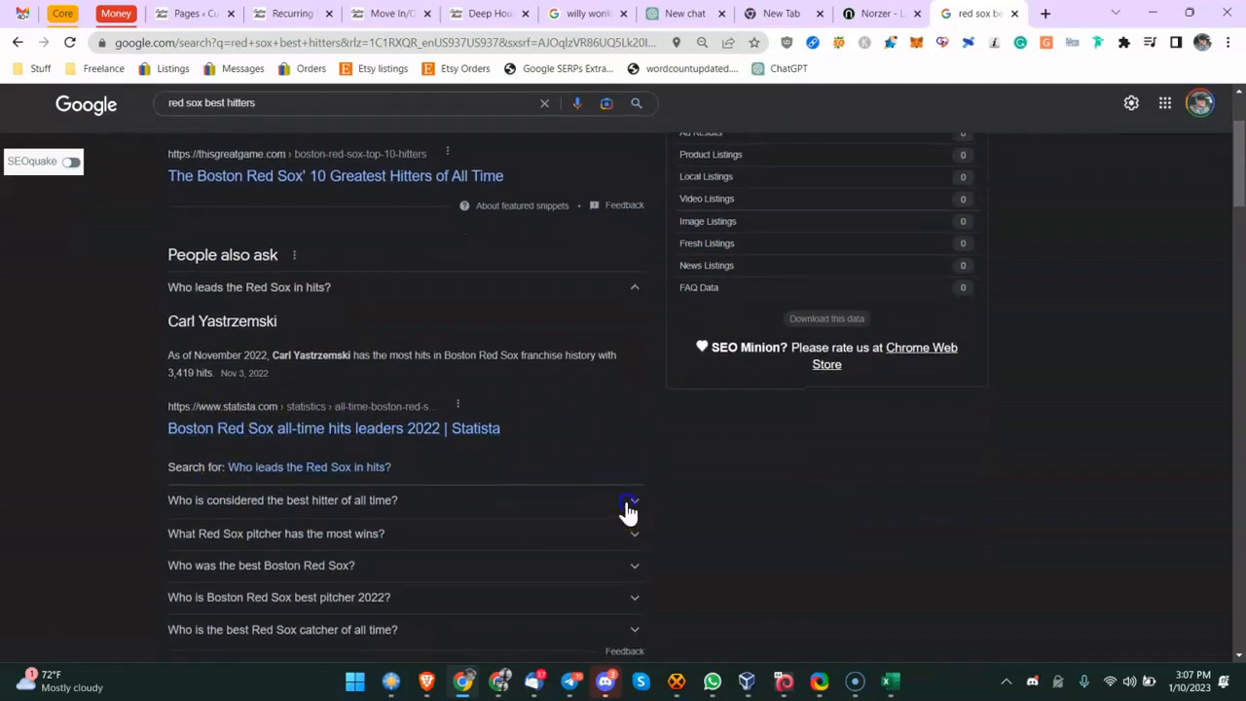
{"action": "left_click", "coordinate": [629, 502]}
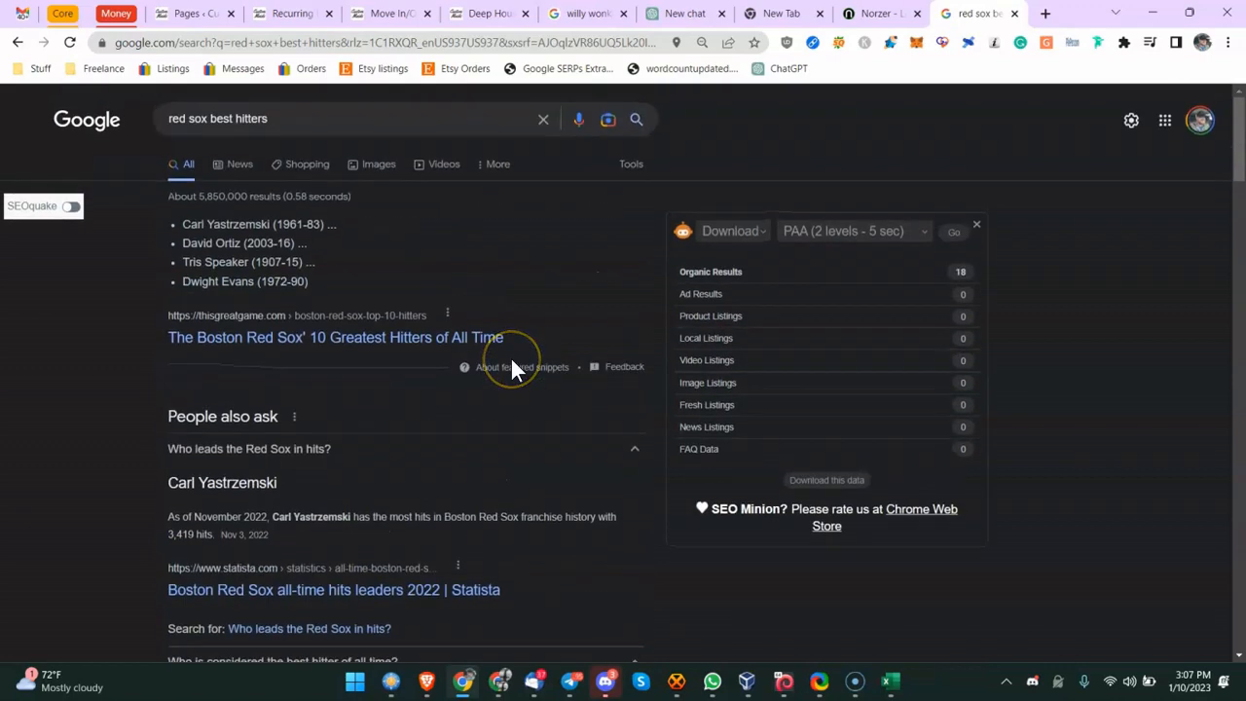
{"action": "scroll", "scroll_direction": "down", "scroll_amount": 3}
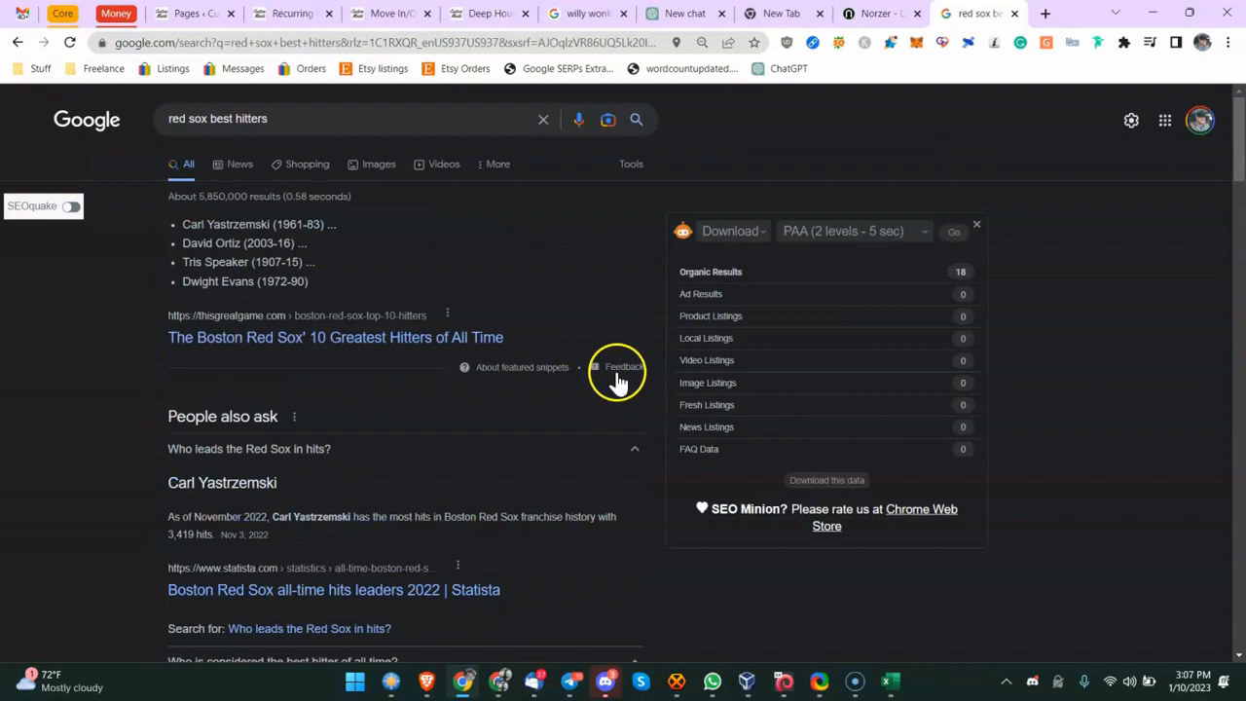
Step: Search for 'seo minion', then return to the collapsed red sox best hitters results
{"action": "left_click", "coordinate": [851, 231]}
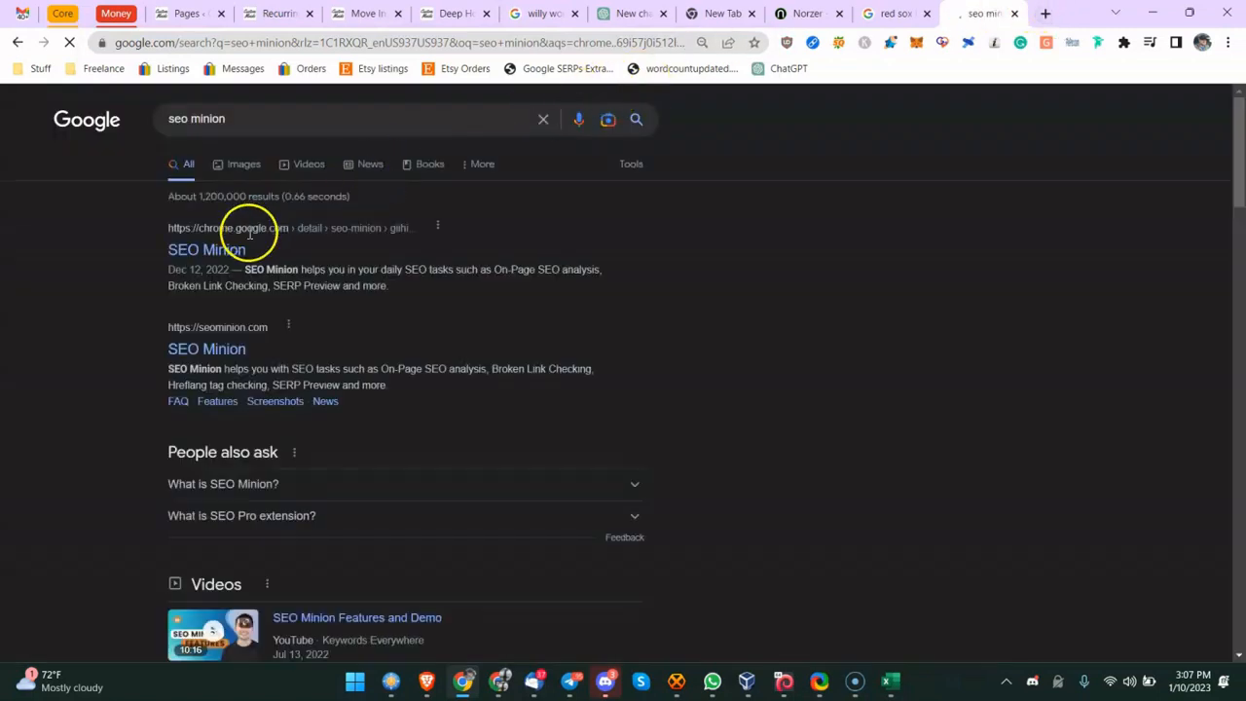
{"action": "left_click", "coordinate": [206, 249]}
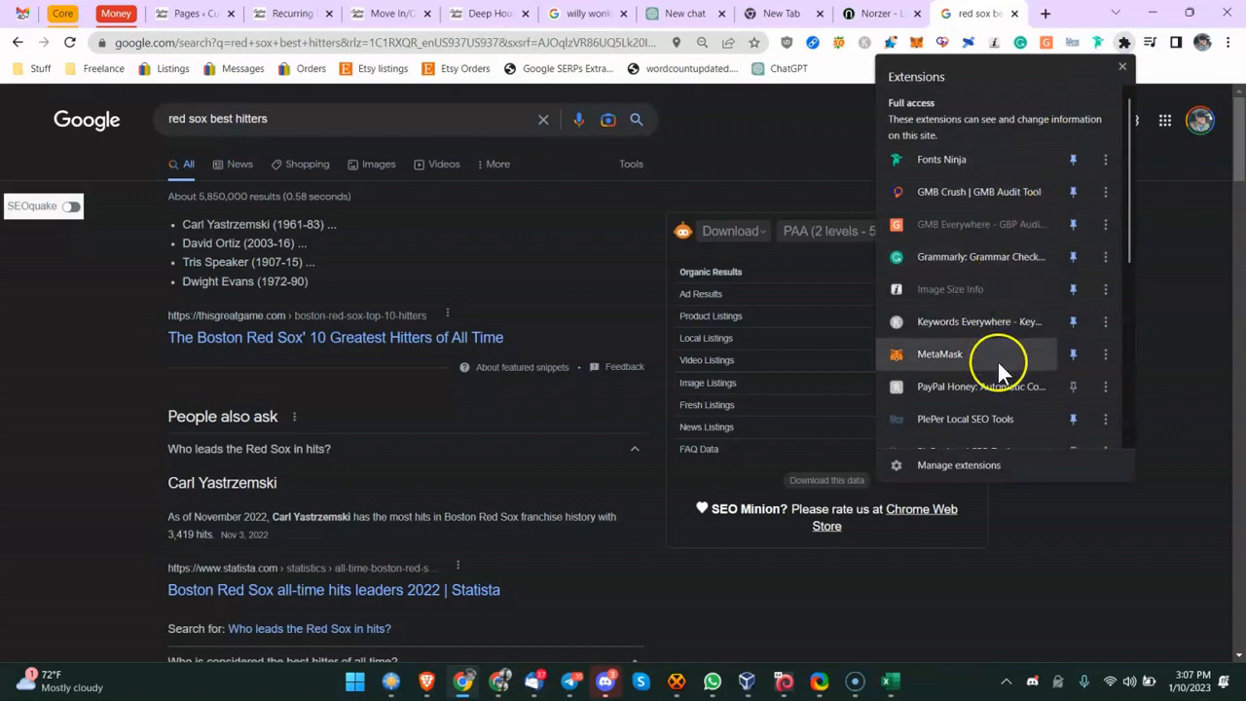
{"action": "scroll", "scroll_direction": "down", "scroll_amount": 3}
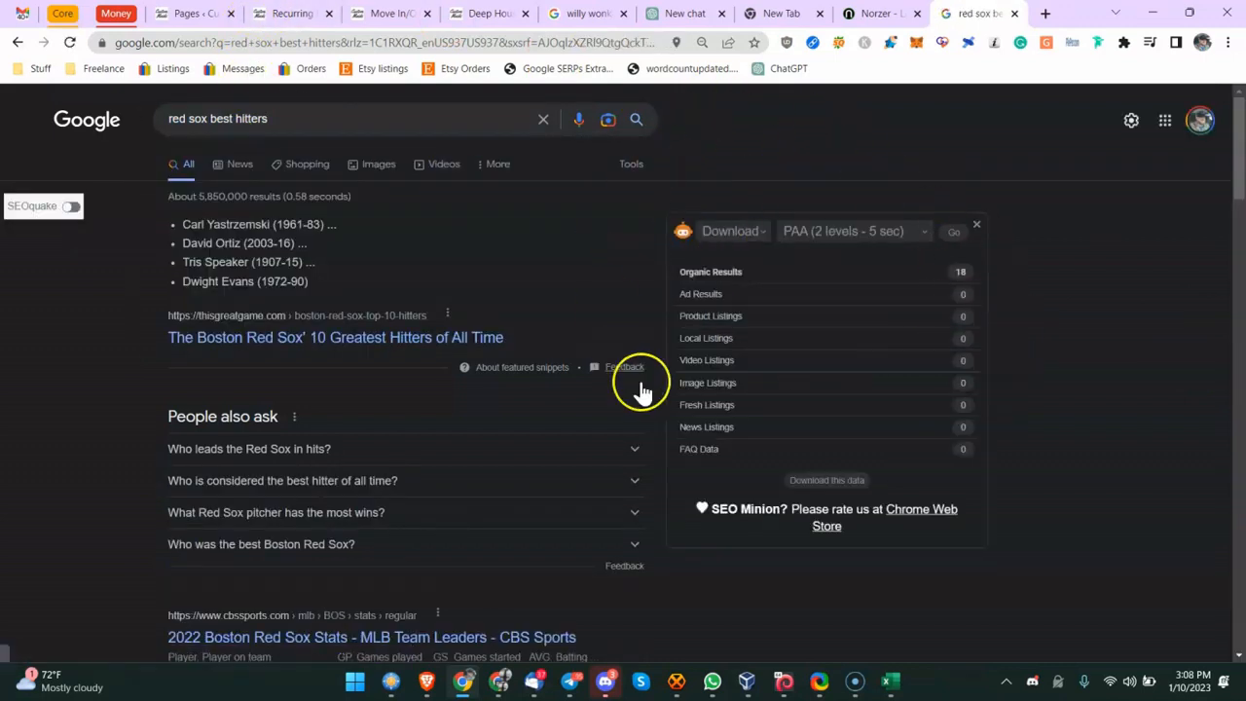
{"action": "mouse_move", "coordinate": [750, 282]}
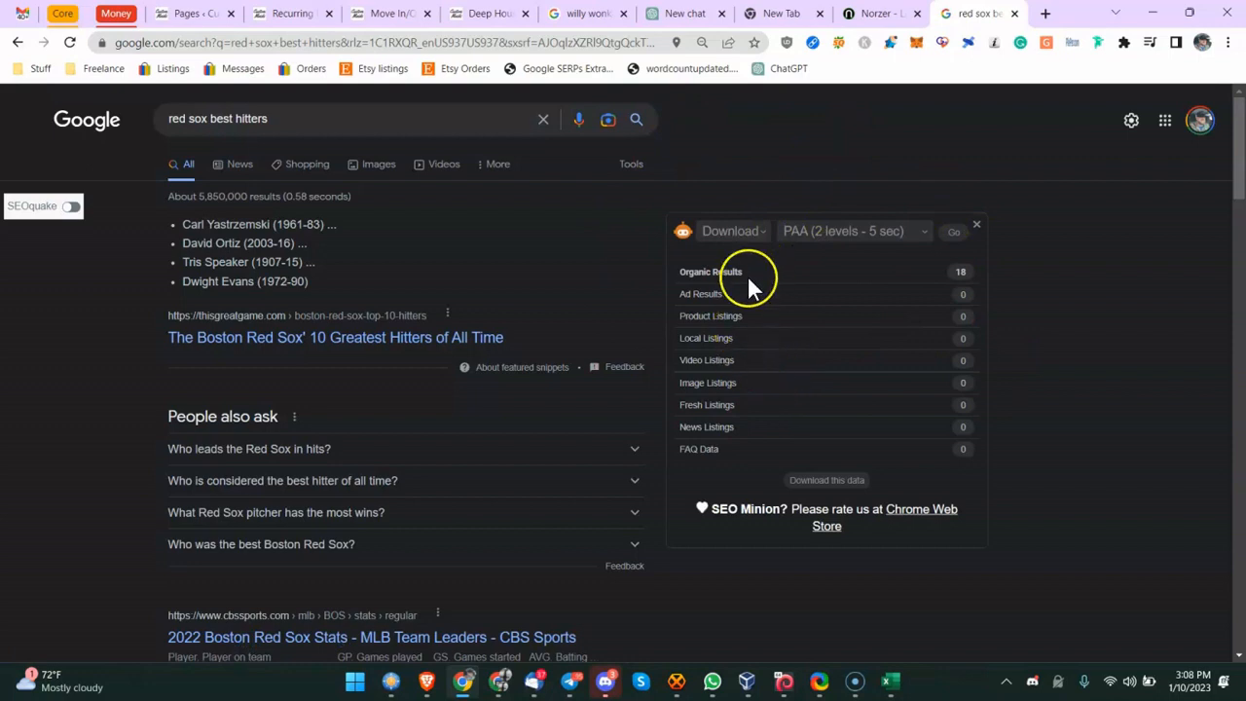
Step: Run SEO Minion's 'PAA (3 levels - 10 sec)' collection on the results
{"action": "left_click", "coordinate": [851, 230]}
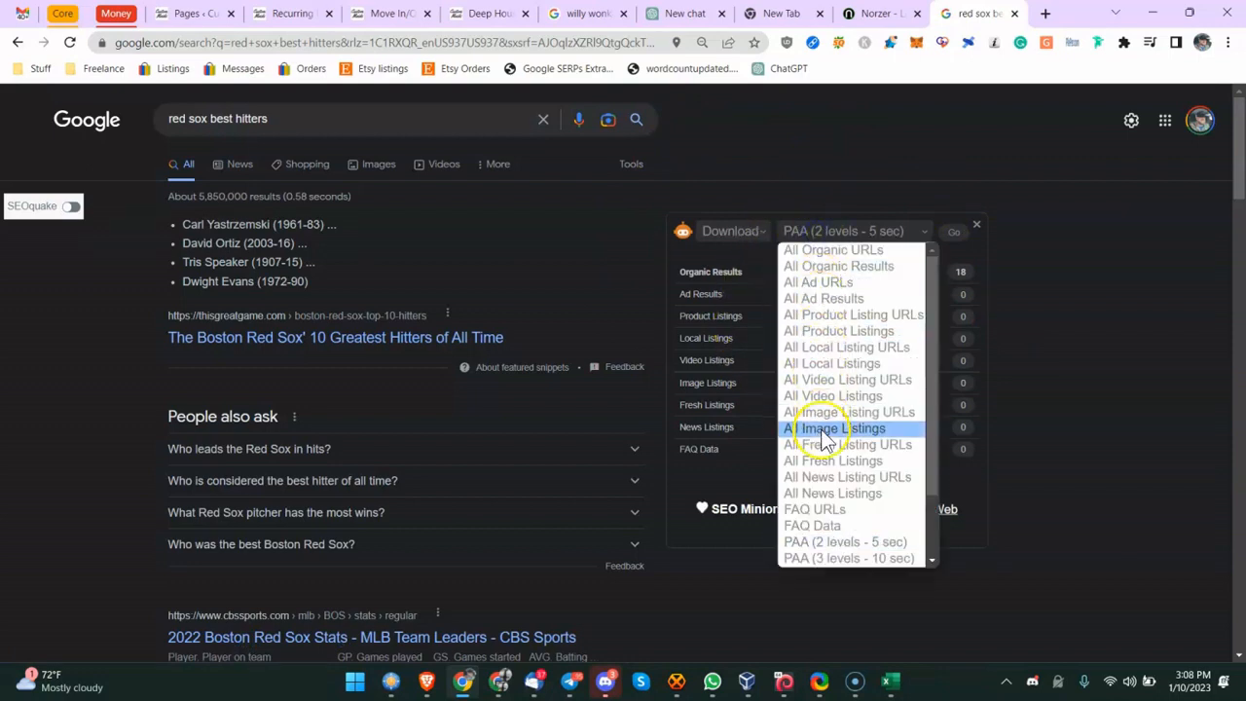
{"action": "scroll", "scroll_direction": "down", "scroll_amount": 3}
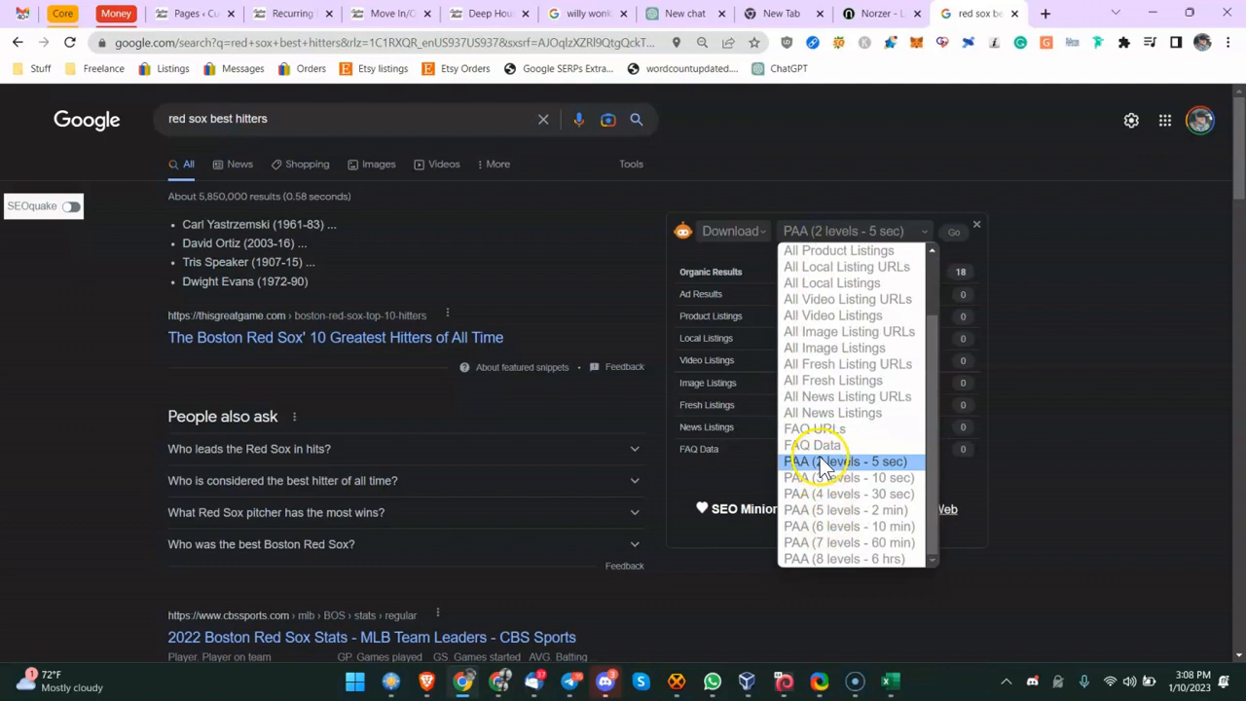
{"action": "mouse_move", "coordinate": [832, 477]}
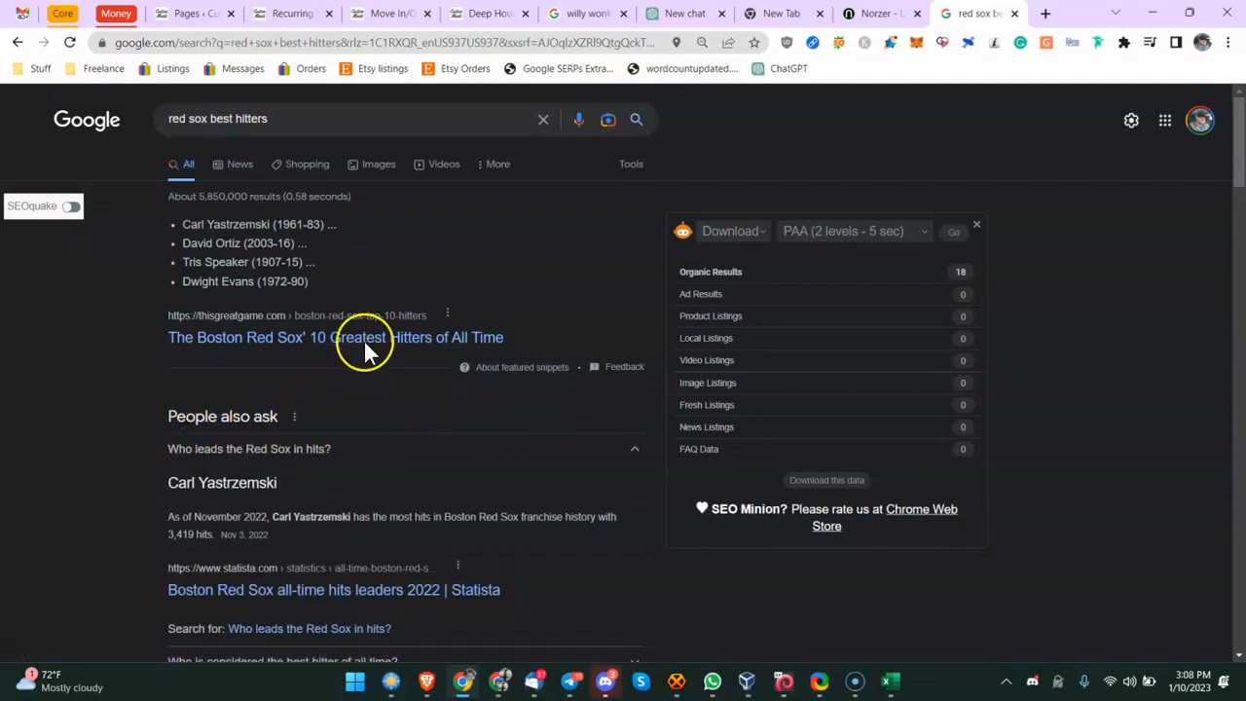
{"action": "scroll", "scroll_direction": "down", "scroll_amount": 3}
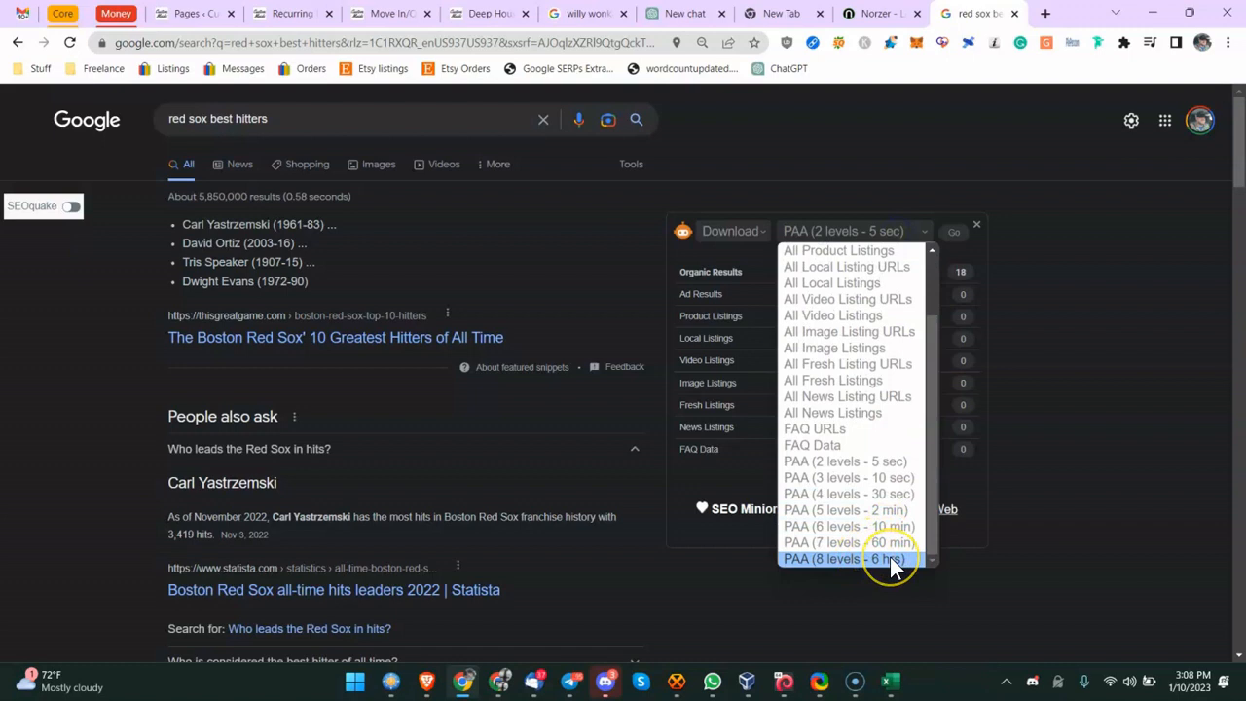
{"action": "mouse_move", "coordinate": [881, 476]}
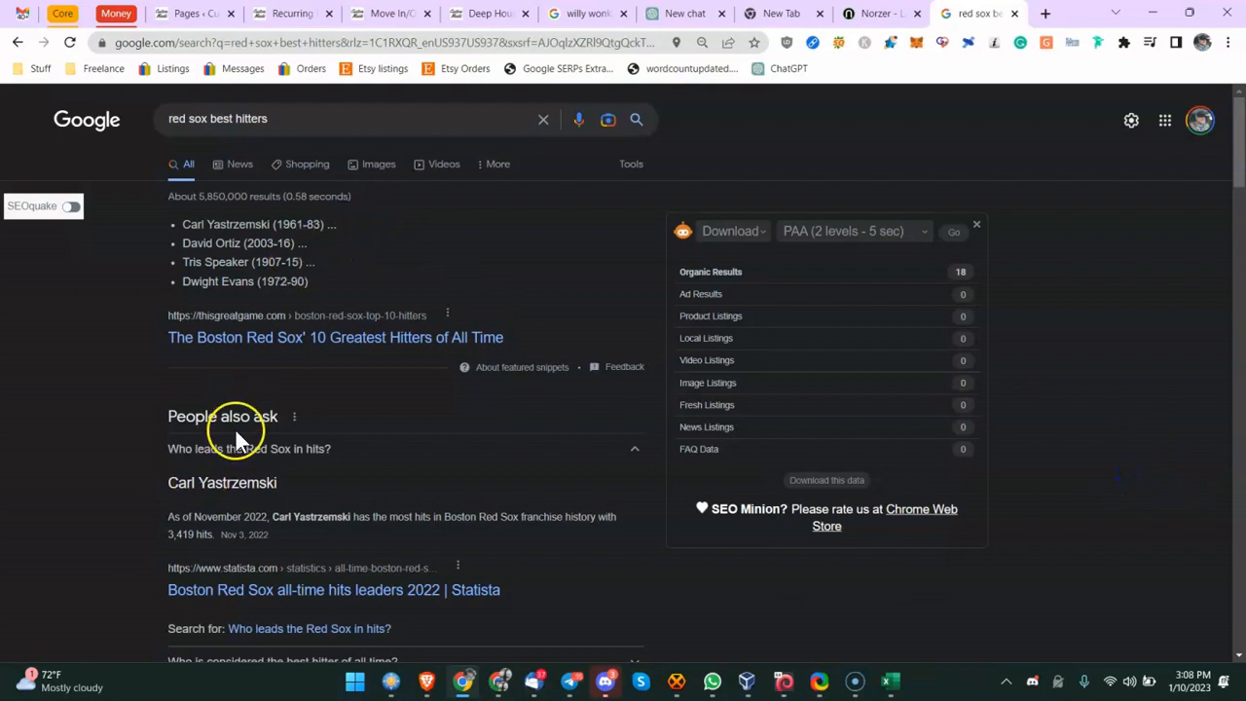
{"action": "mouse_move", "coordinate": [192, 346]}
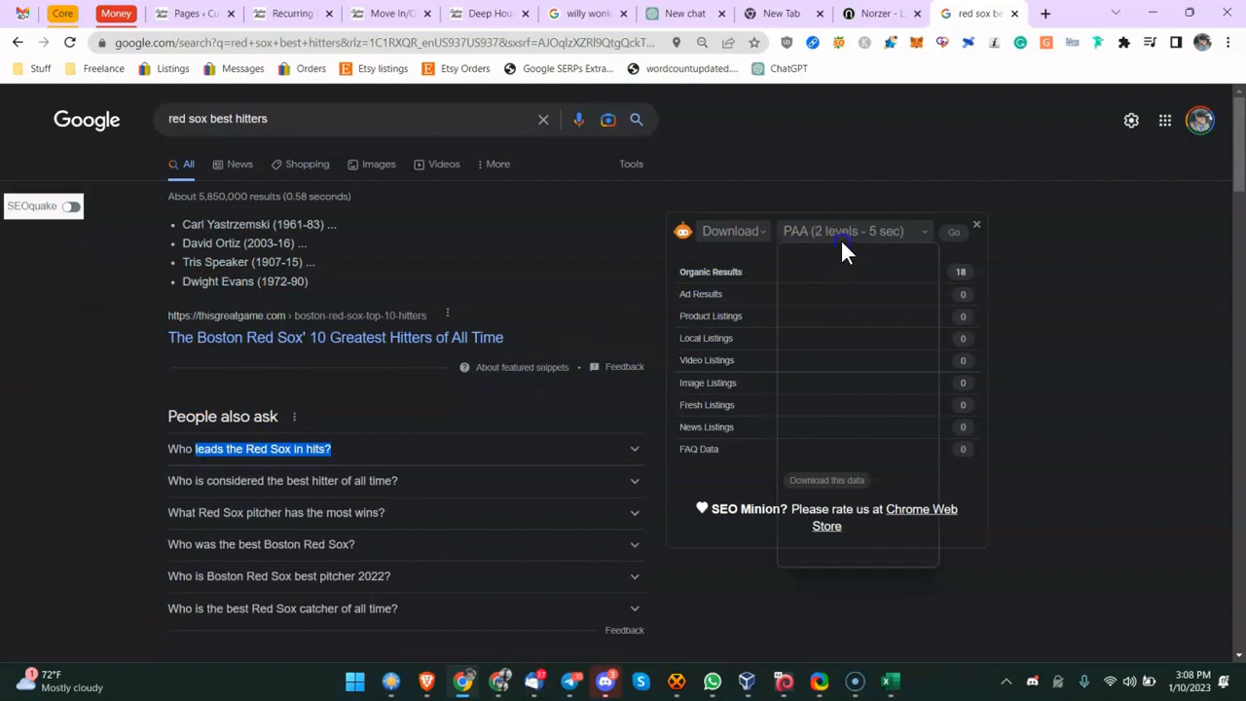
{"action": "left_click", "coordinate": [852, 231]}
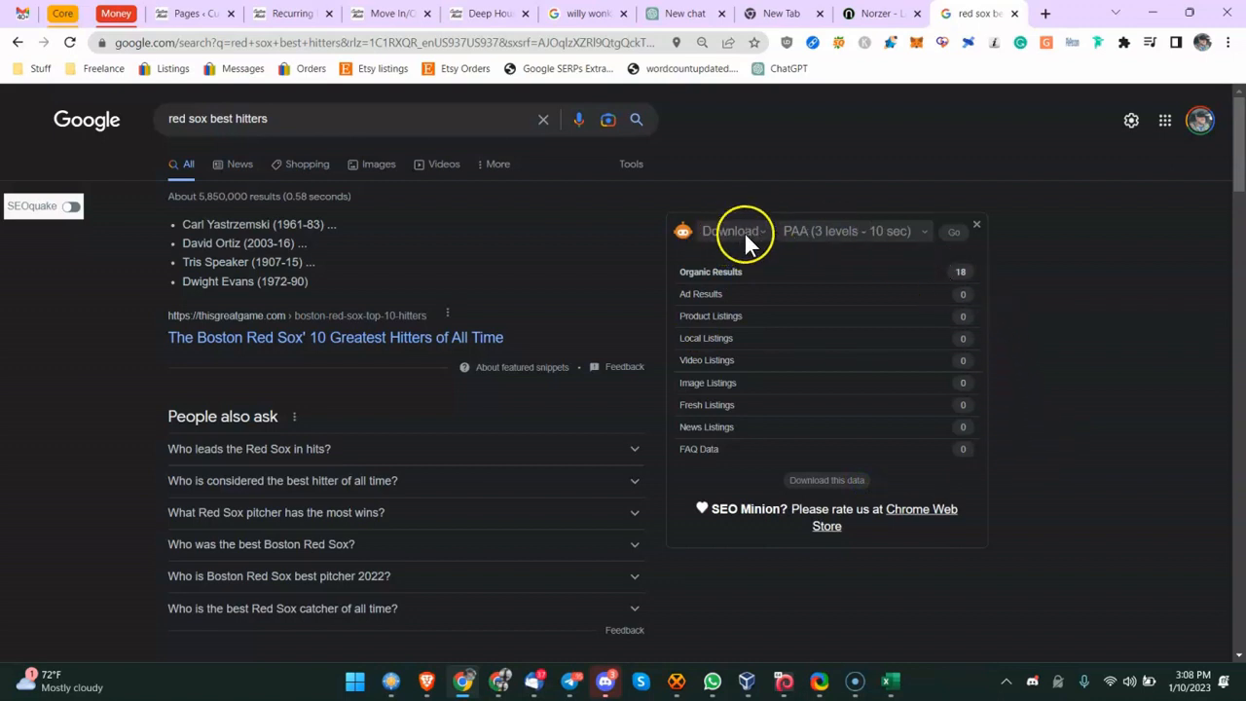
{"action": "left_click", "coordinate": [854, 230]}
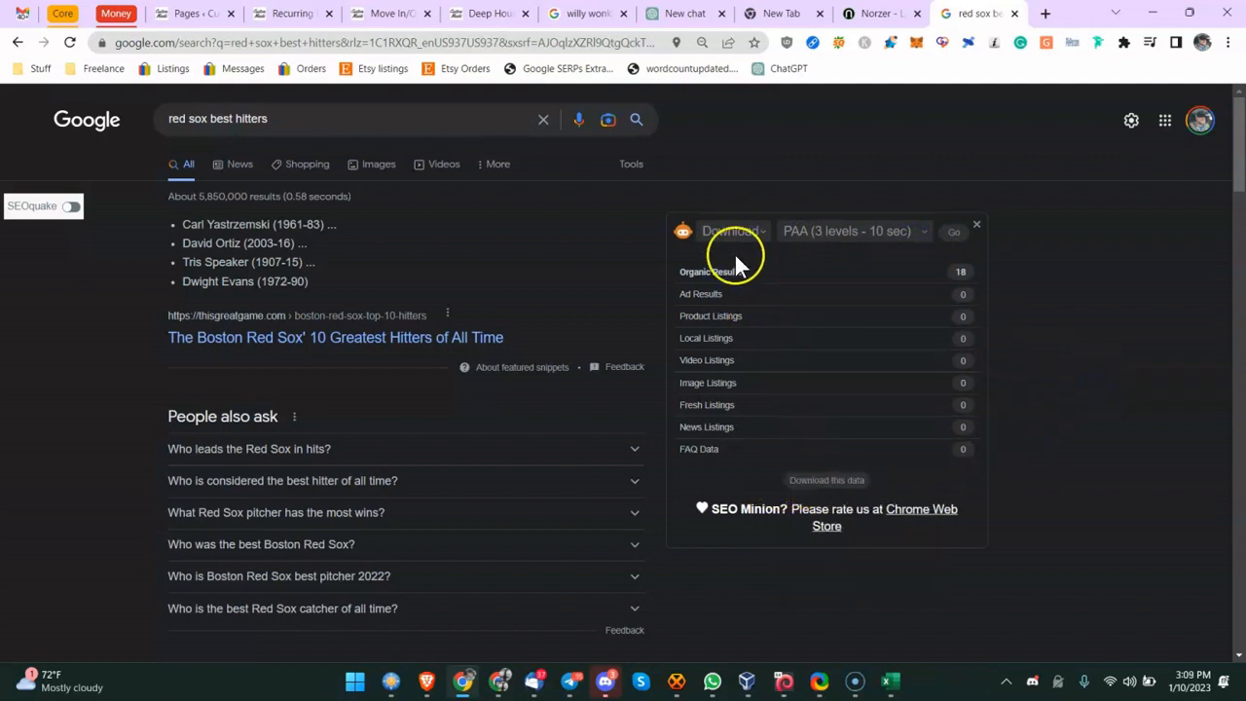
{"action": "mouse_move", "coordinate": [862, 280]}
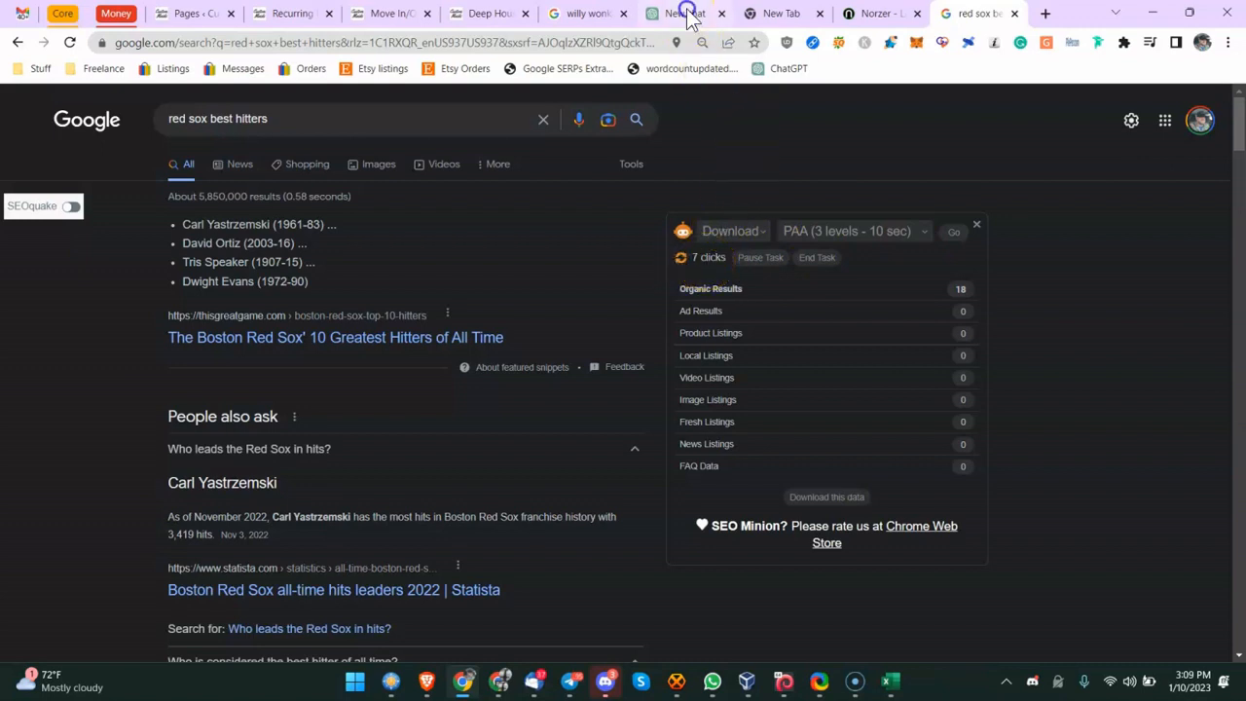
Step: Ask ChatGPT for 15 People also ask questions on best red sox hitters, and start saving the CSV
{"action": "left_click", "coordinate": [686, 13]}
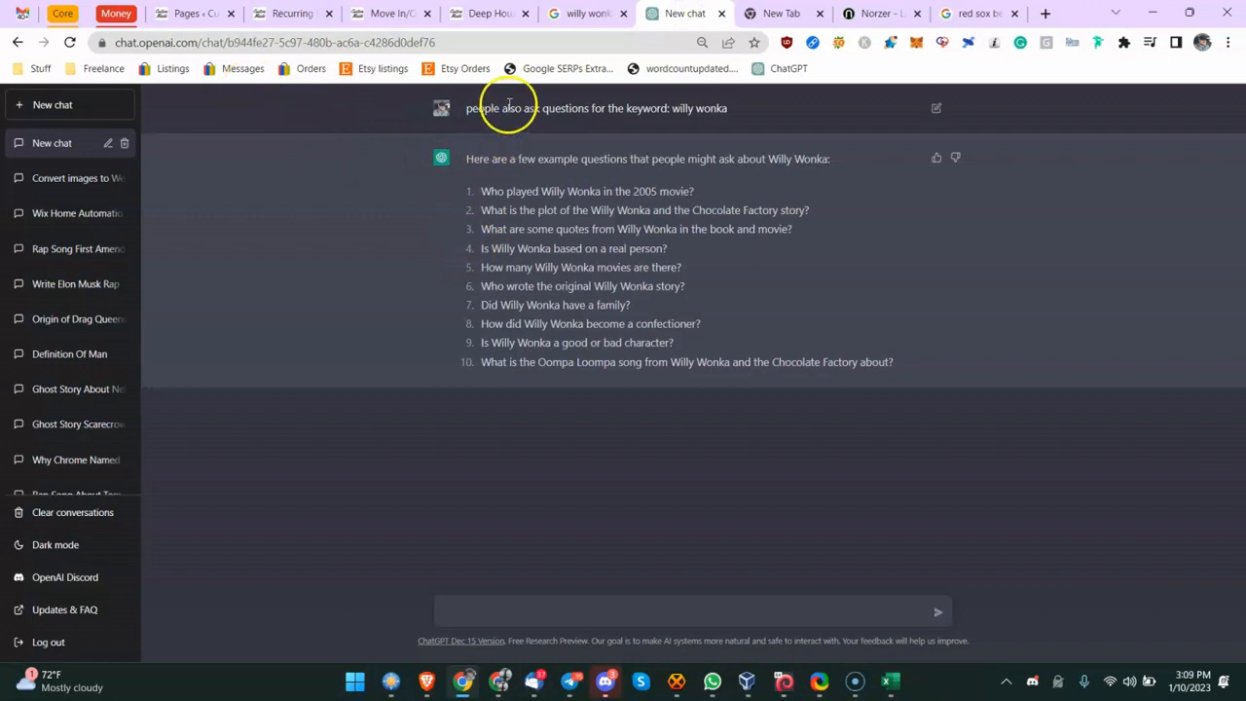
{"action": "mouse_move", "coordinate": [493, 140]}
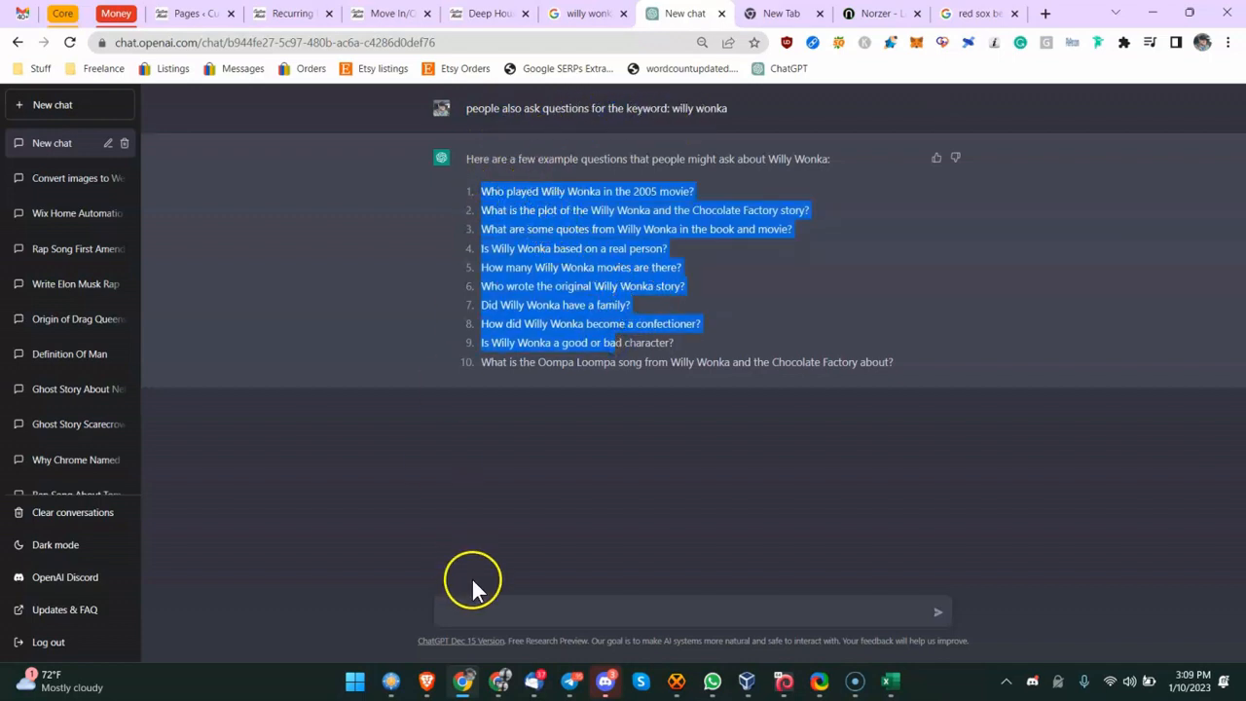
{"action": "type", "text": "what are"}
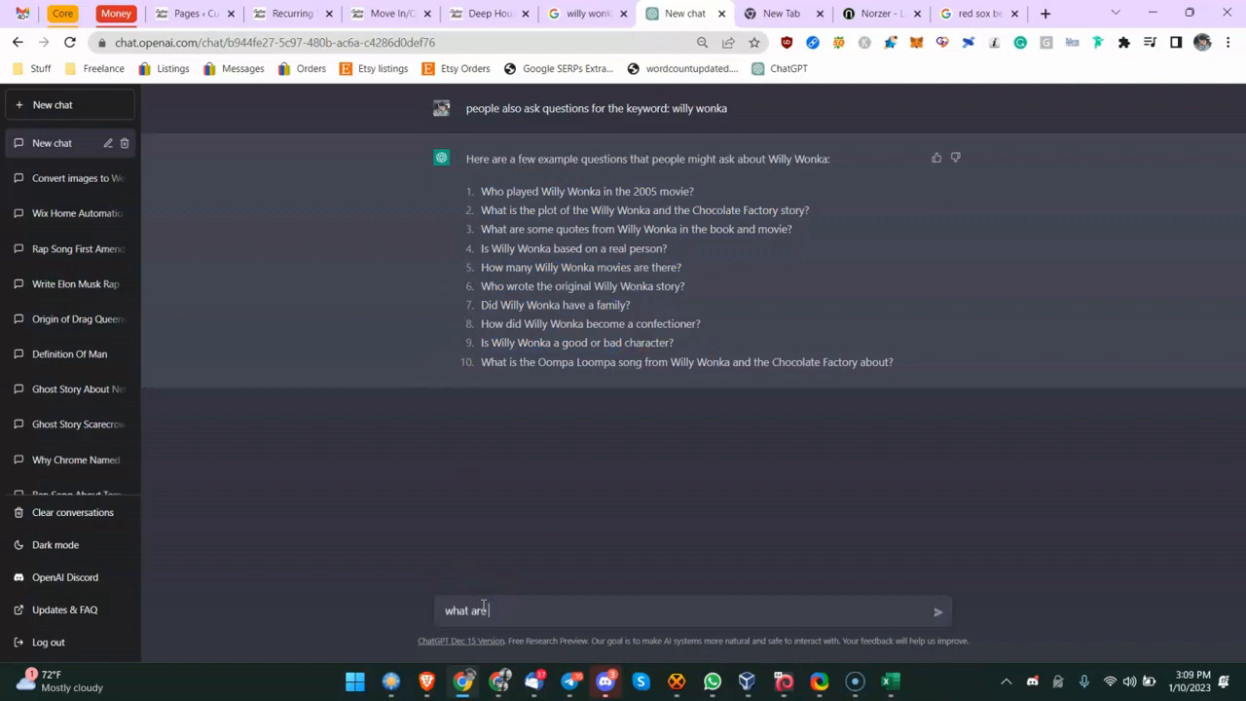
{"action": "type", "text": "15 people also ak"}
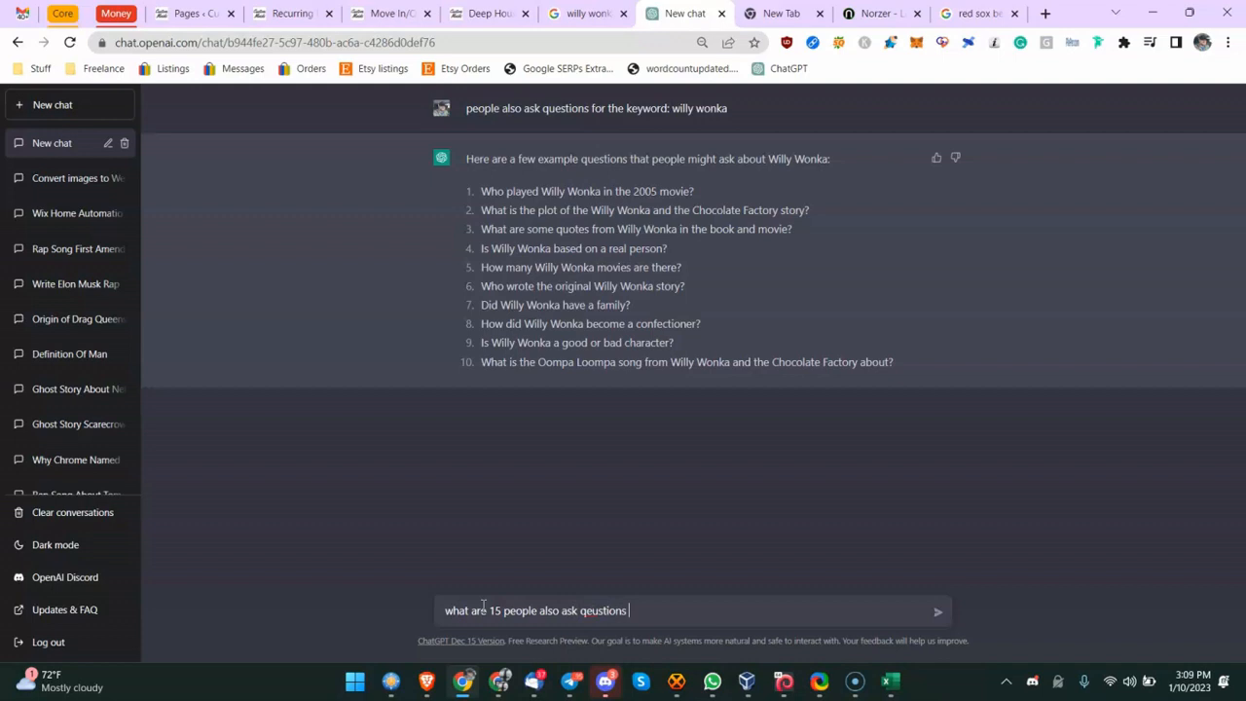
{"action": "key", "text": "Backspace"}
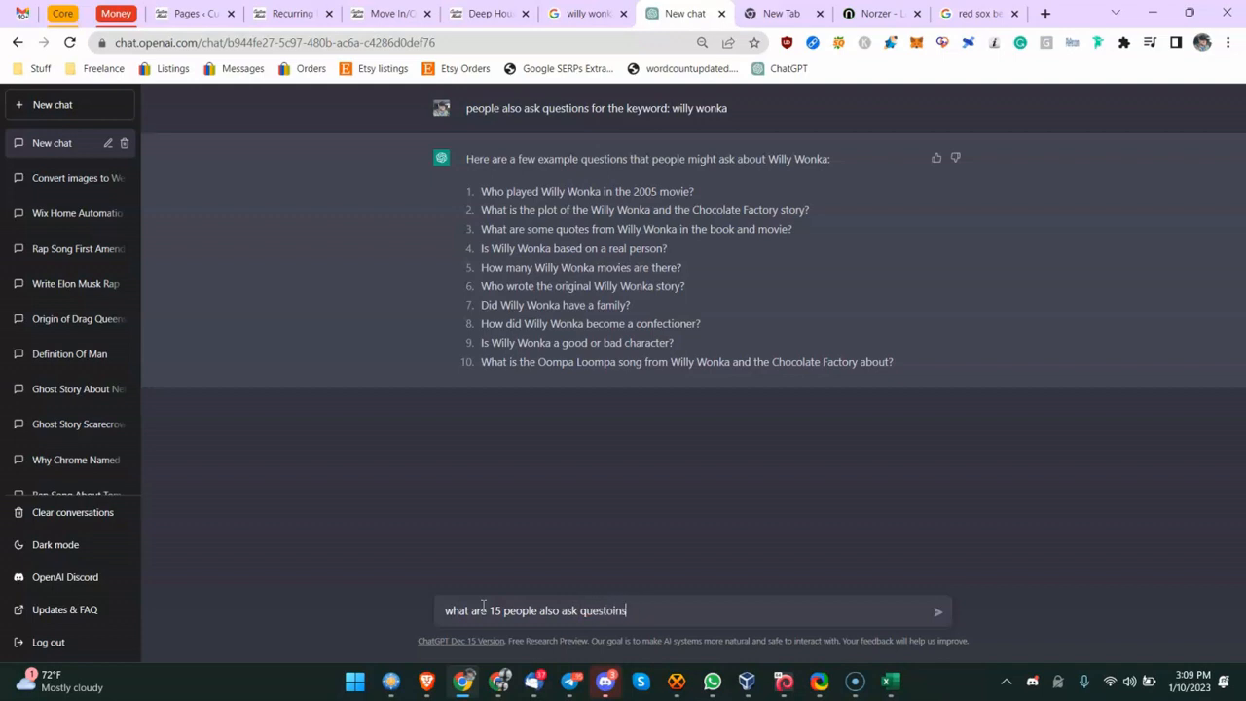
{"action": "key", "text": "Backspace"}
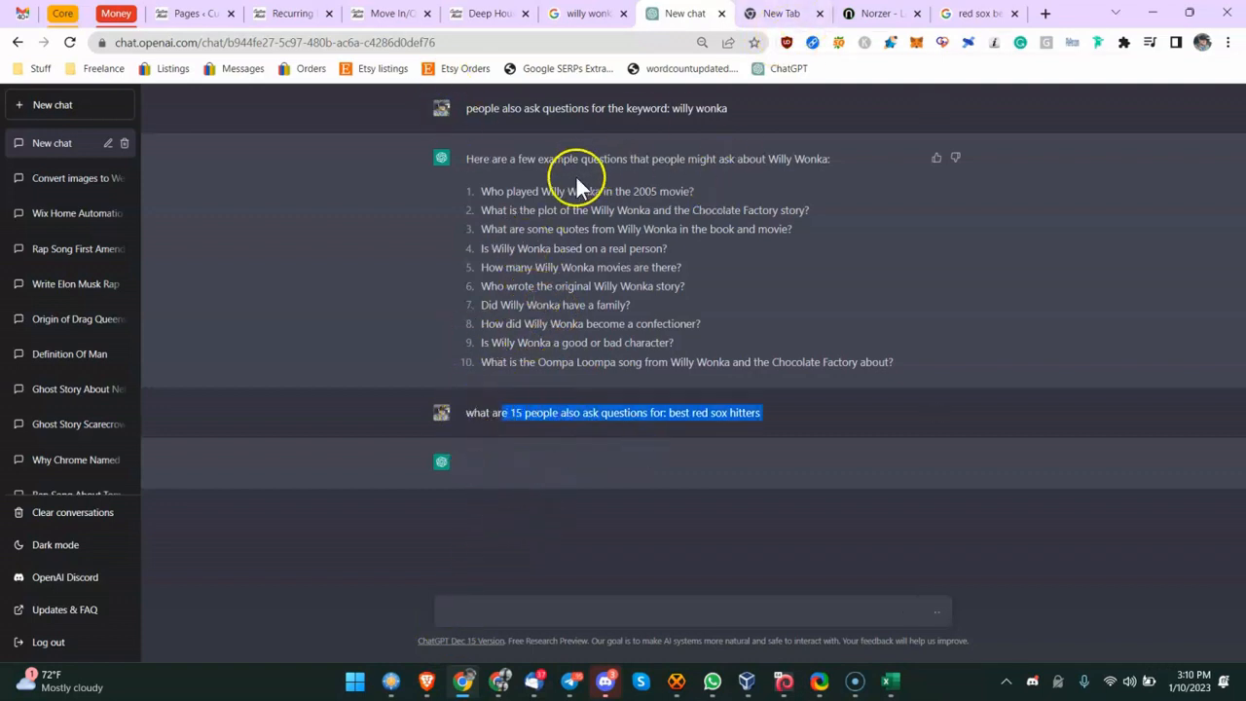
{"action": "mouse_move", "coordinate": [492, 277]}
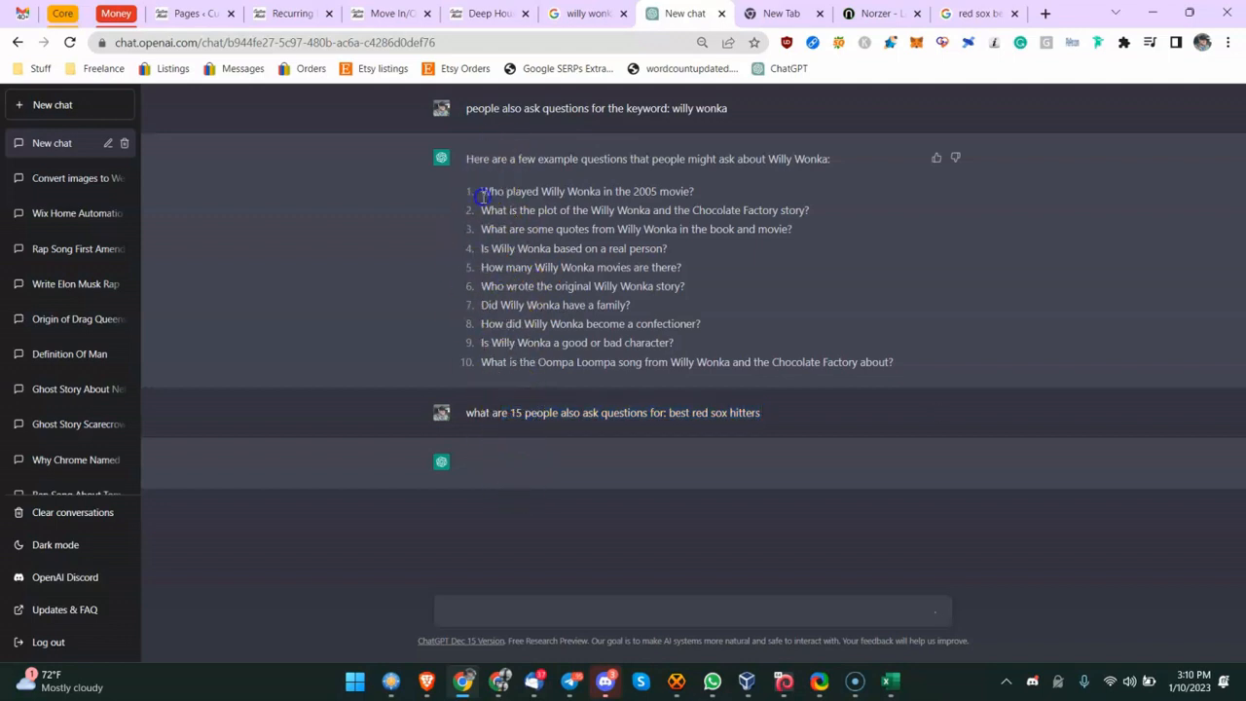
{"action": "left_click", "coordinate": [984, 13]}
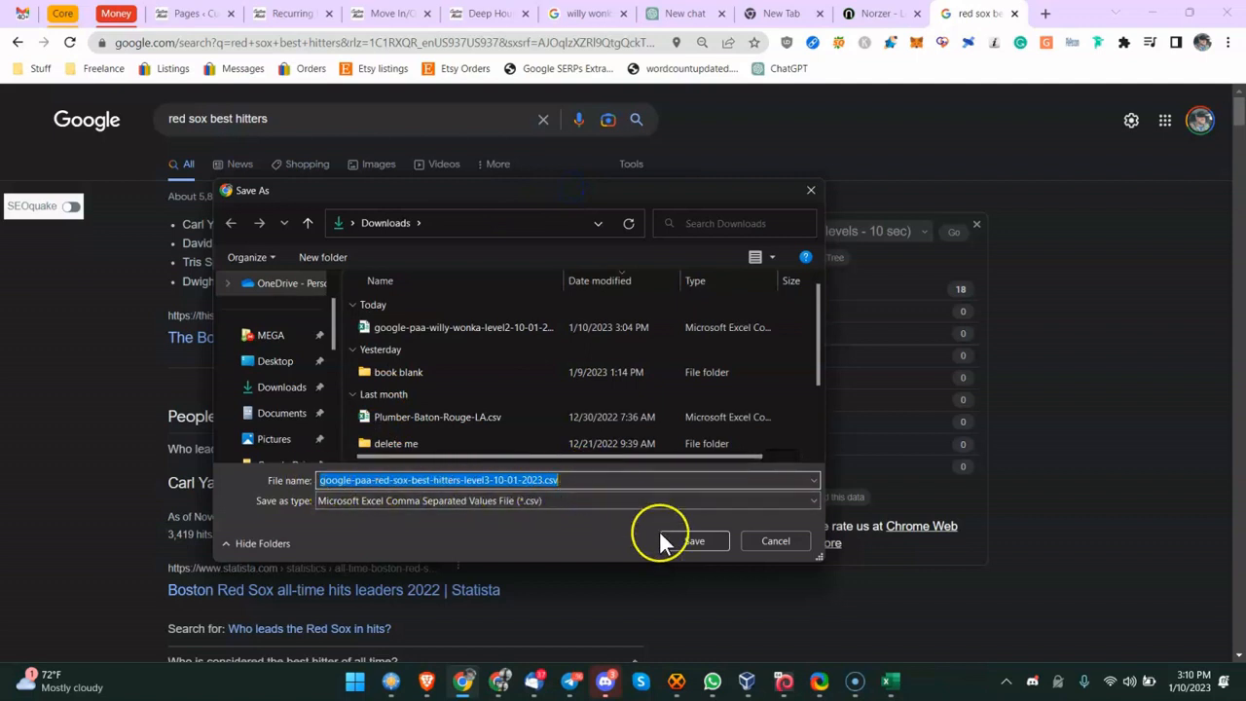
Step: Save and open the PAA CSV in Excel, widen column A, then close unsaved
{"action": "left_click", "coordinate": [699, 541]}
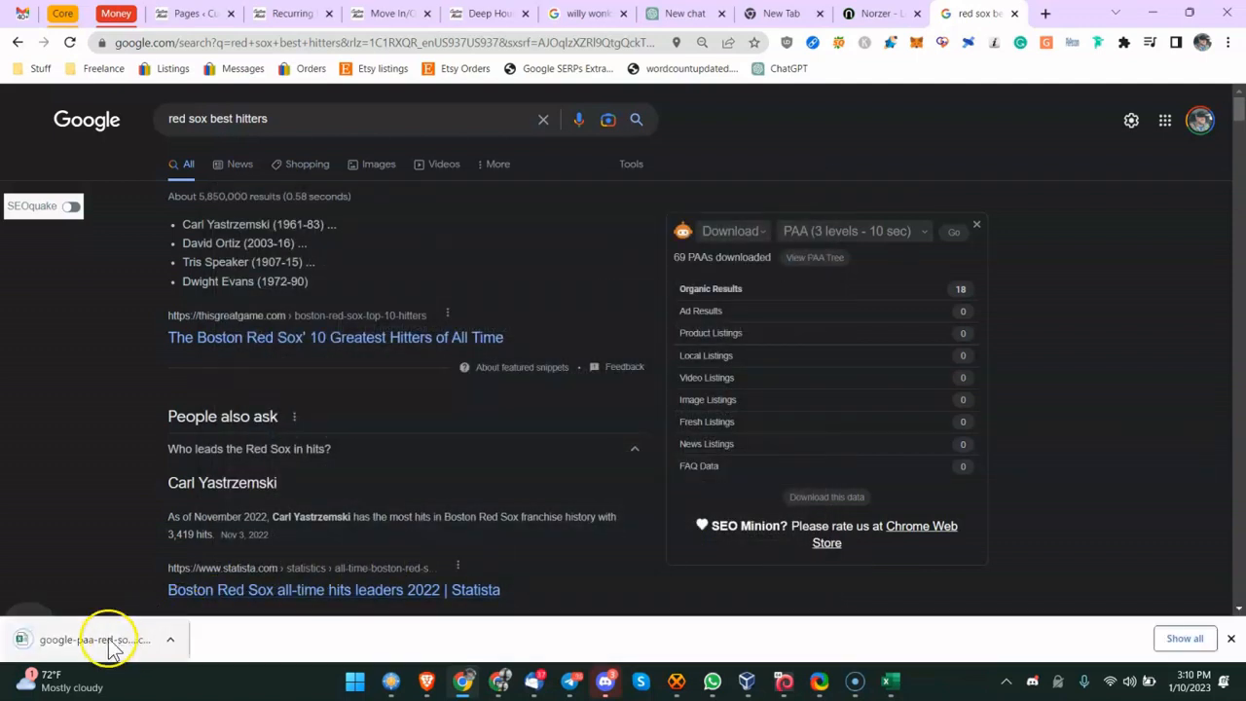
{"action": "left_click", "coordinate": [97, 639]}
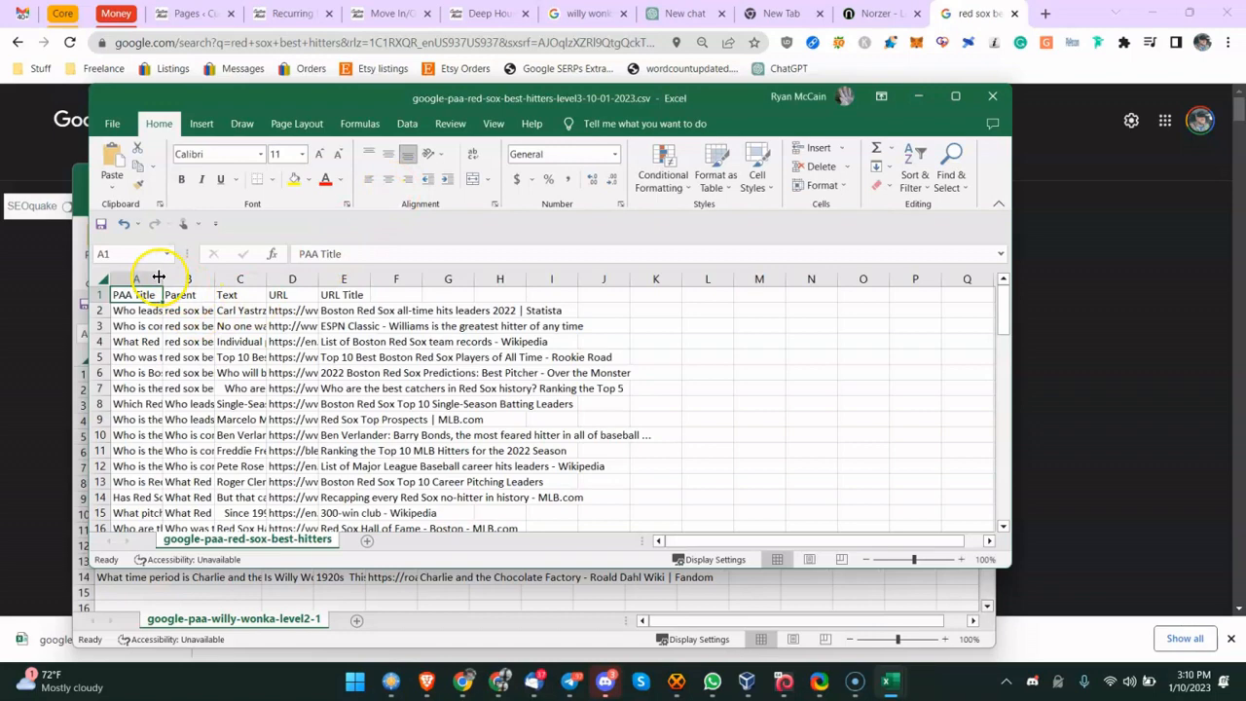
{"action": "left_click_drag", "start_coordinate": [158, 278], "coordinate": [499, 278]}
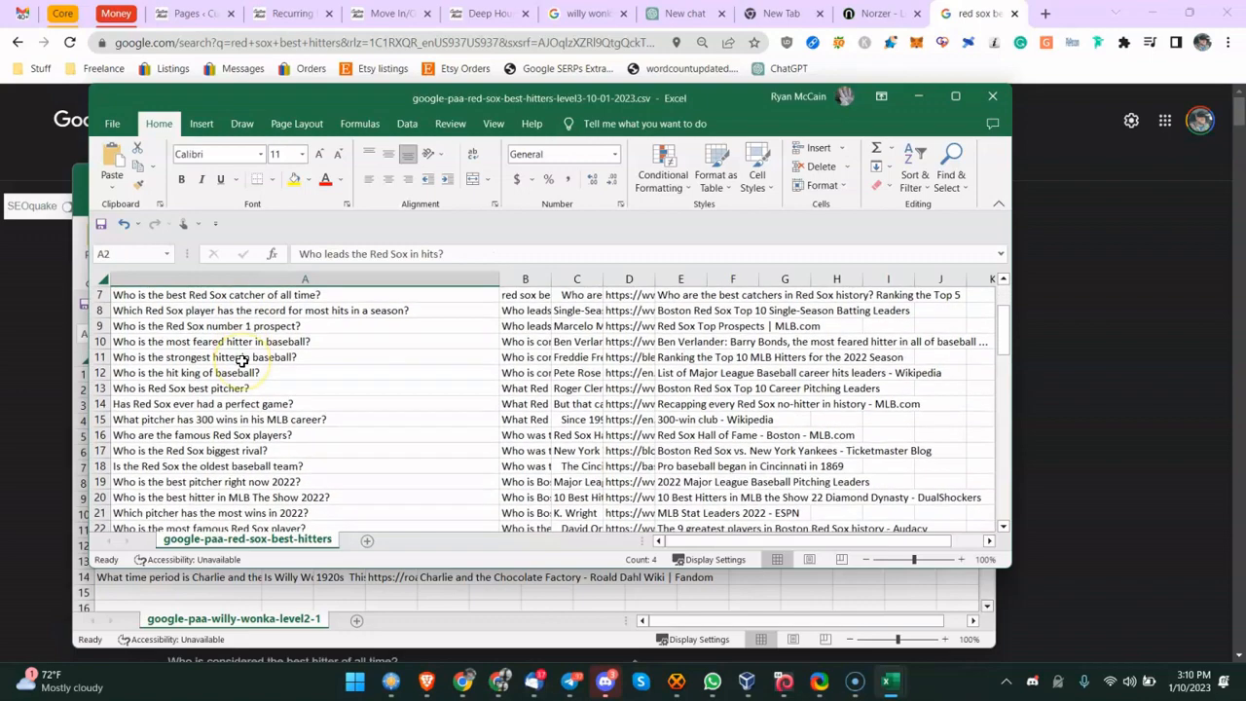
{"action": "scroll", "scroll_direction": "down", "scroll_amount": 3}
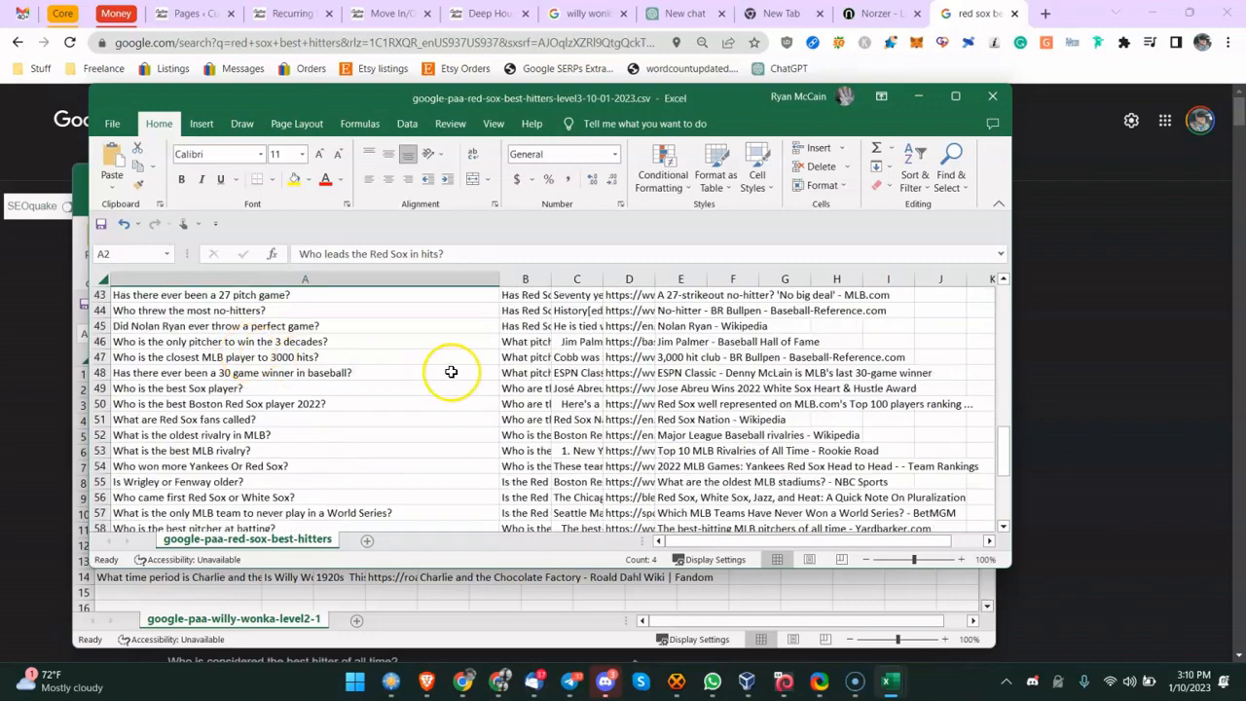
{"action": "left_click", "coordinate": [992, 95]}
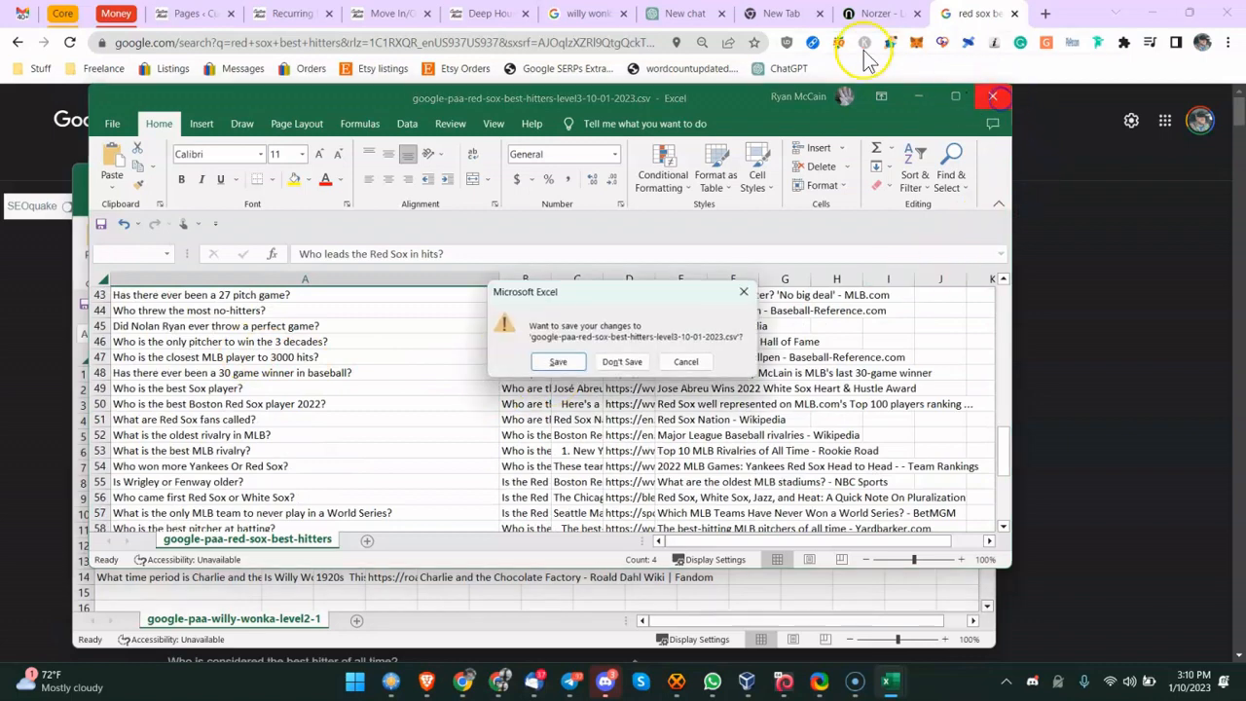
{"action": "left_click", "coordinate": [621, 361]}
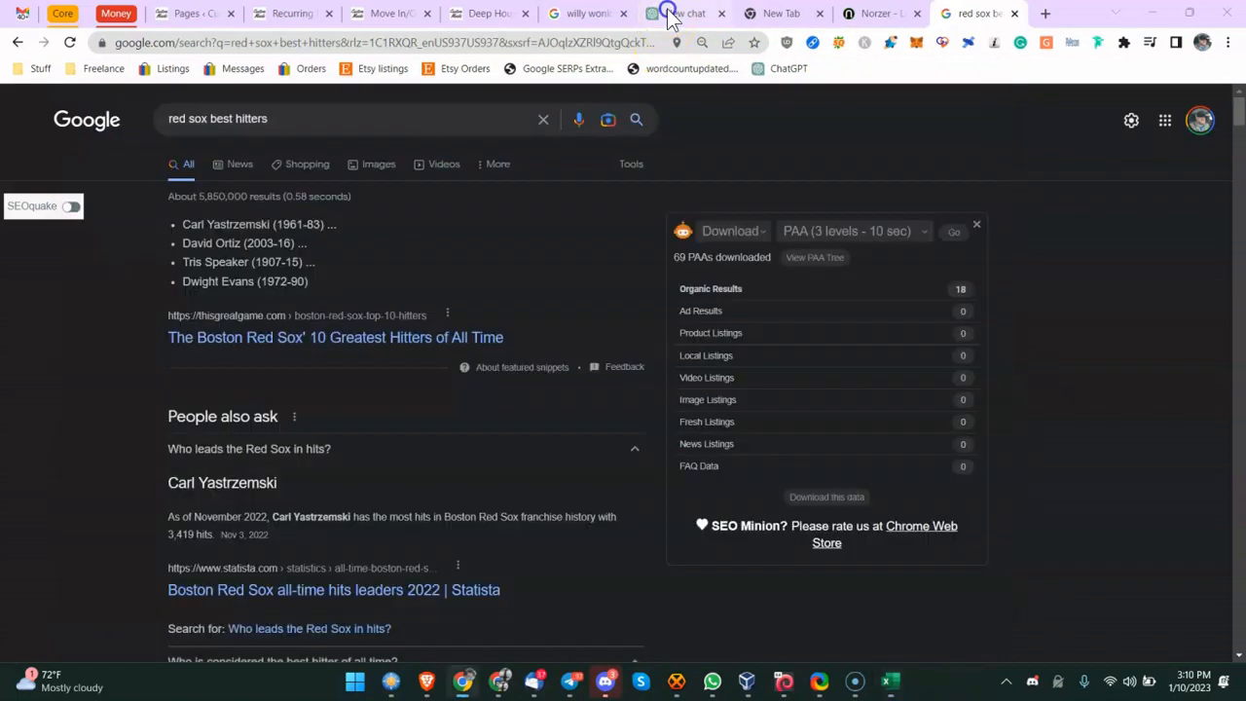
Step: Review ChatGPT's 15 hitter questions, type a '10 sentences' follow-up, and select the first question
{"action": "left_click", "coordinate": [684, 13]}
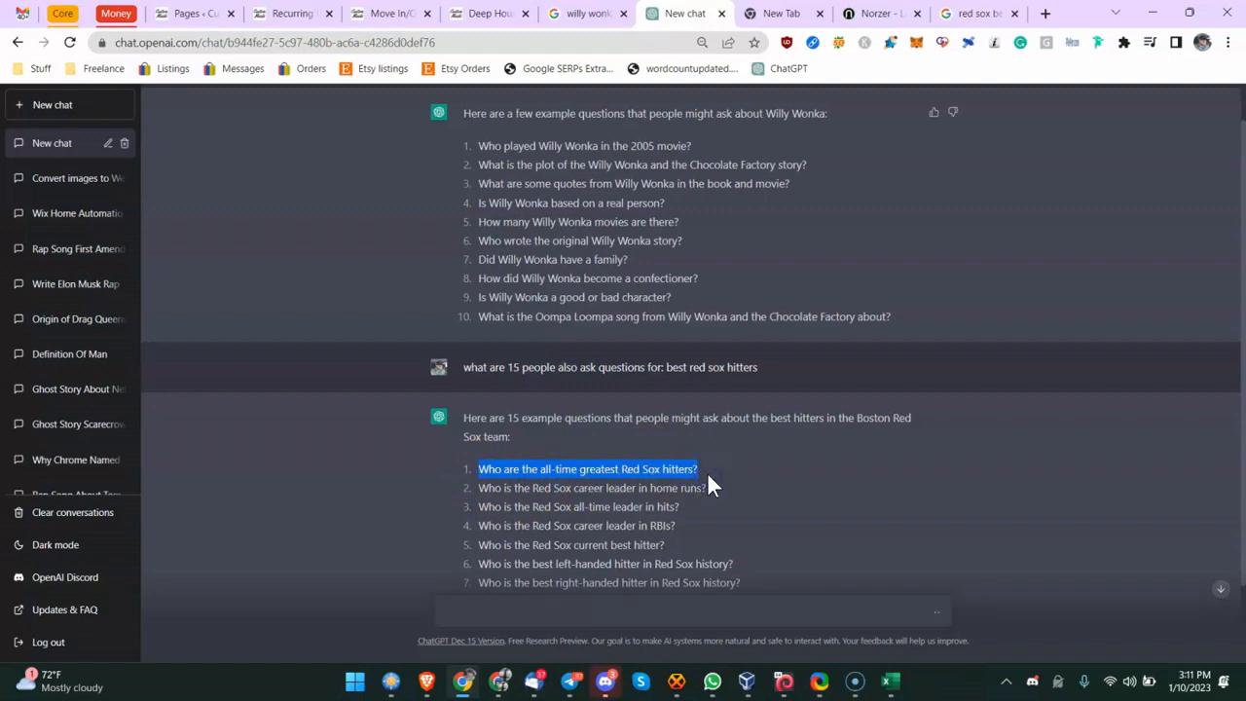
{"action": "scroll", "scroll_direction": "down", "scroll_amount": 3}
{"action": "type", "text": "w"}
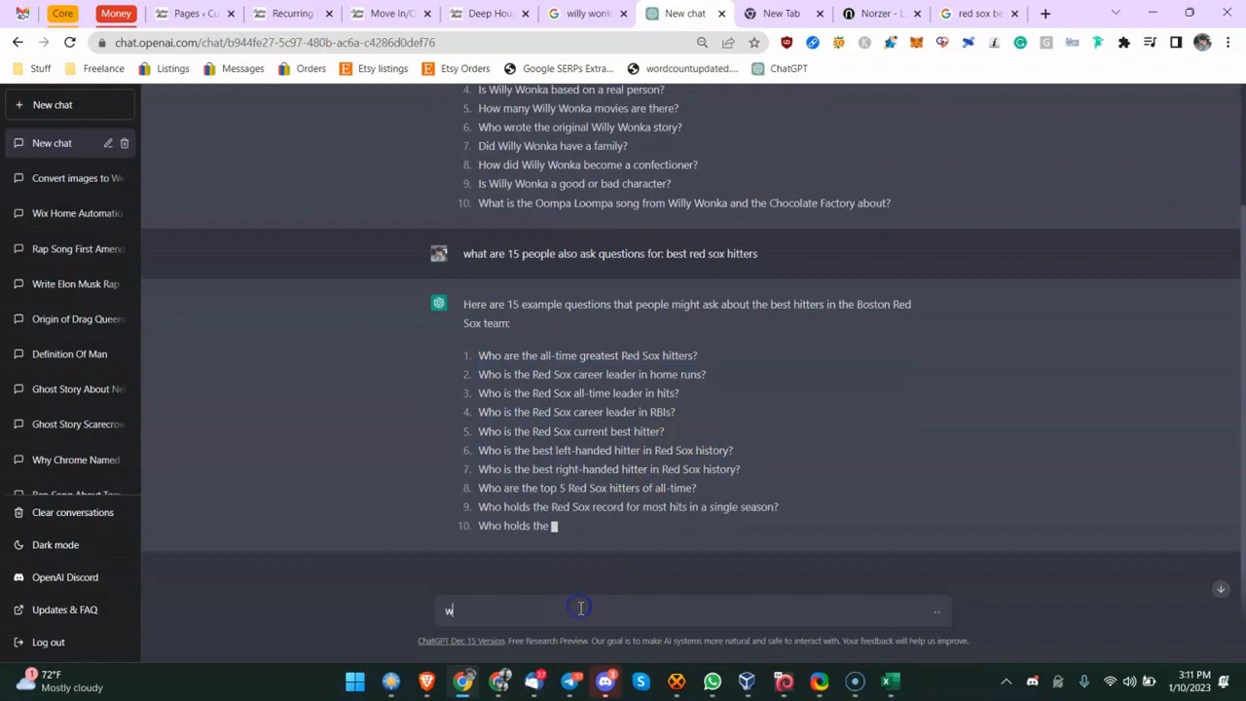
{"action": "type", "text": "rite 10"}
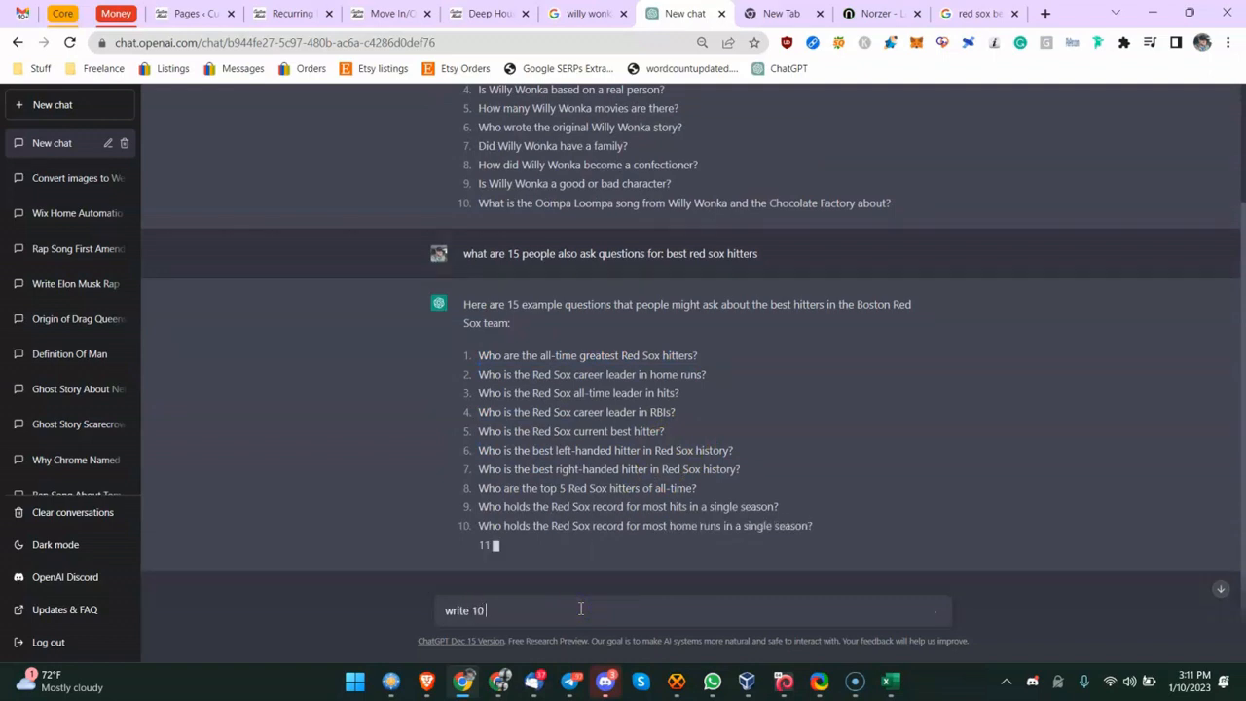
{"action": "type", "text": "sentences on this result: Who are the all-time greatest Red Sox hitters?"}
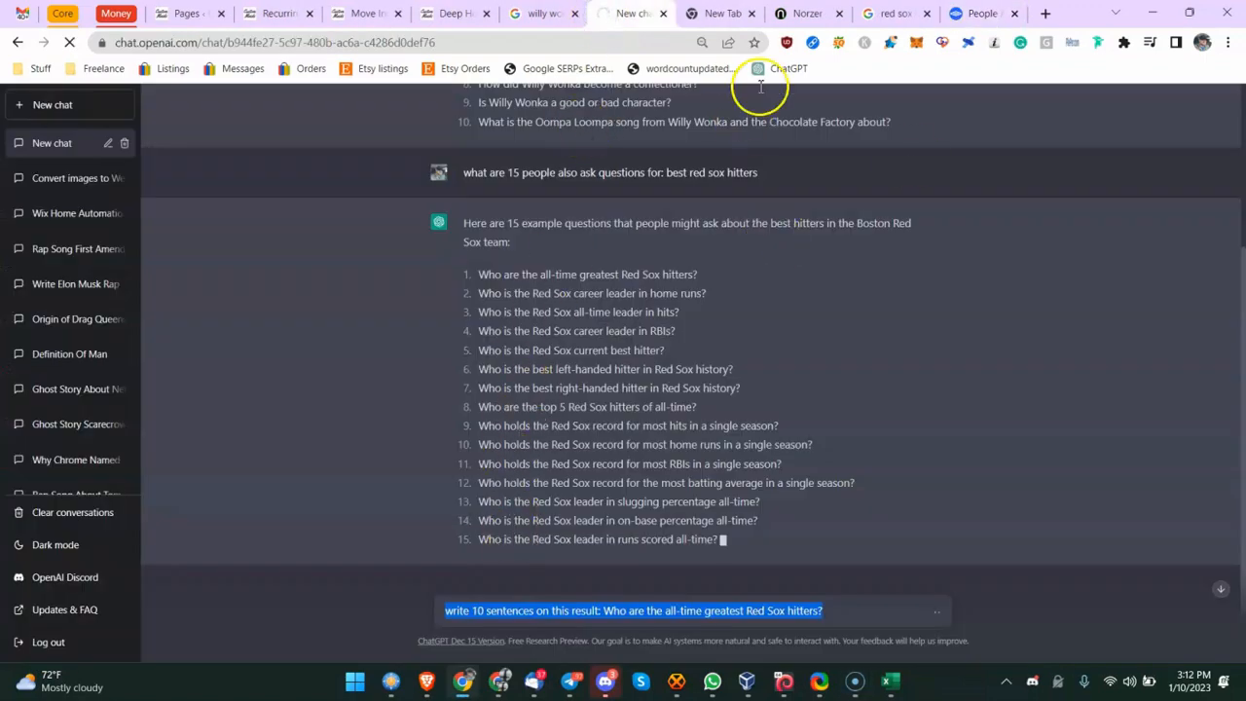
{"action": "double_click", "coordinate": [545, 274]}
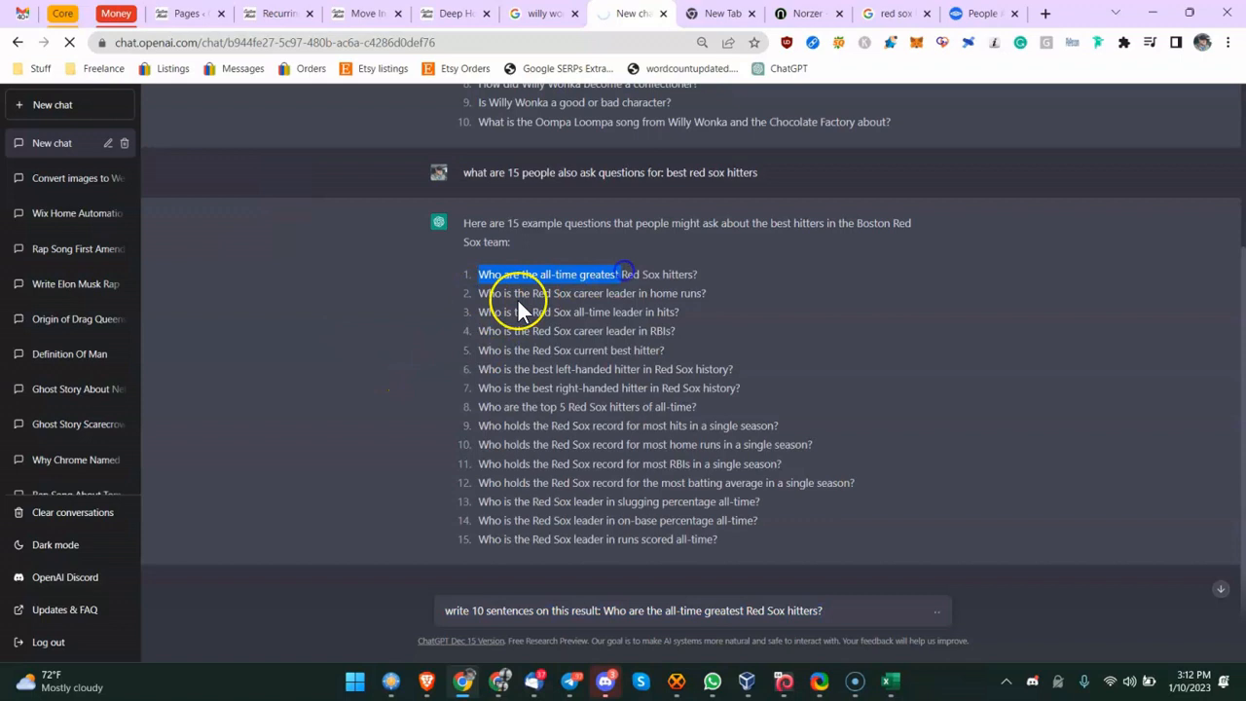
{"action": "left_click_drag", "start_coordinate": [479, 274], "coordinate": [662, 520]}
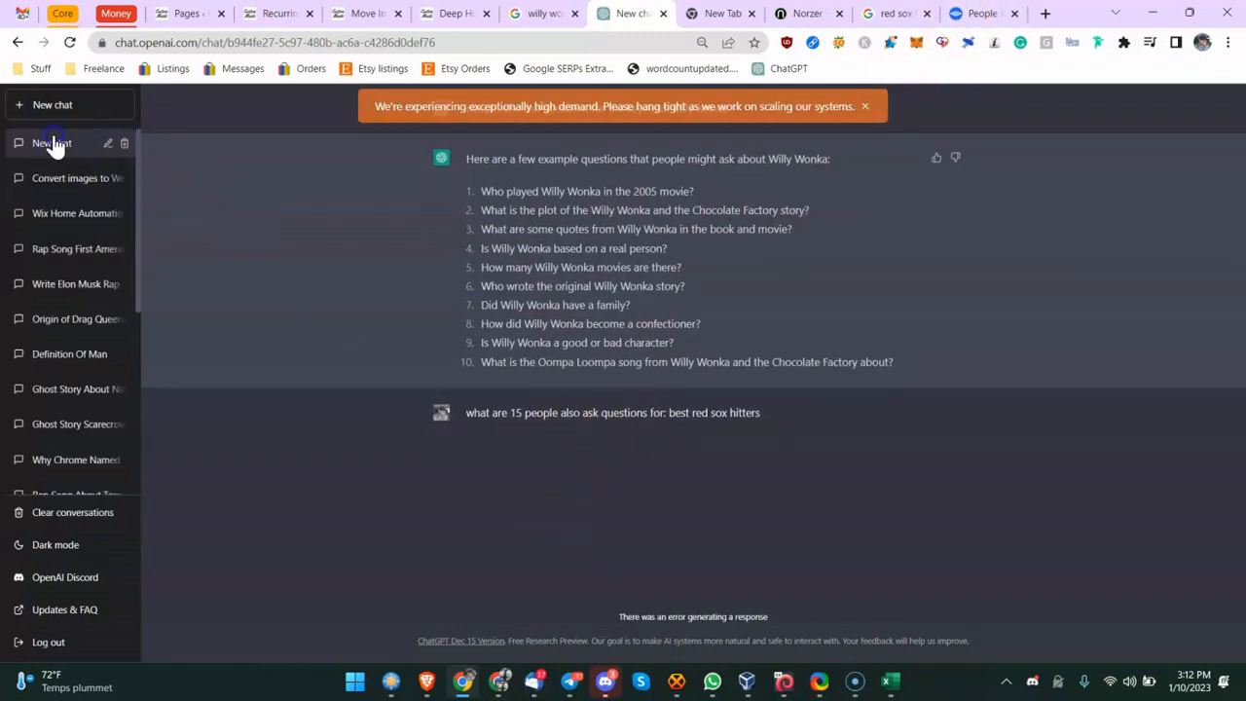
Step: Enter 'best red sox hitters' in AlsoAsked with English, United States, standard depth
{"action": "left_click", "coordinate": [993, 13]}
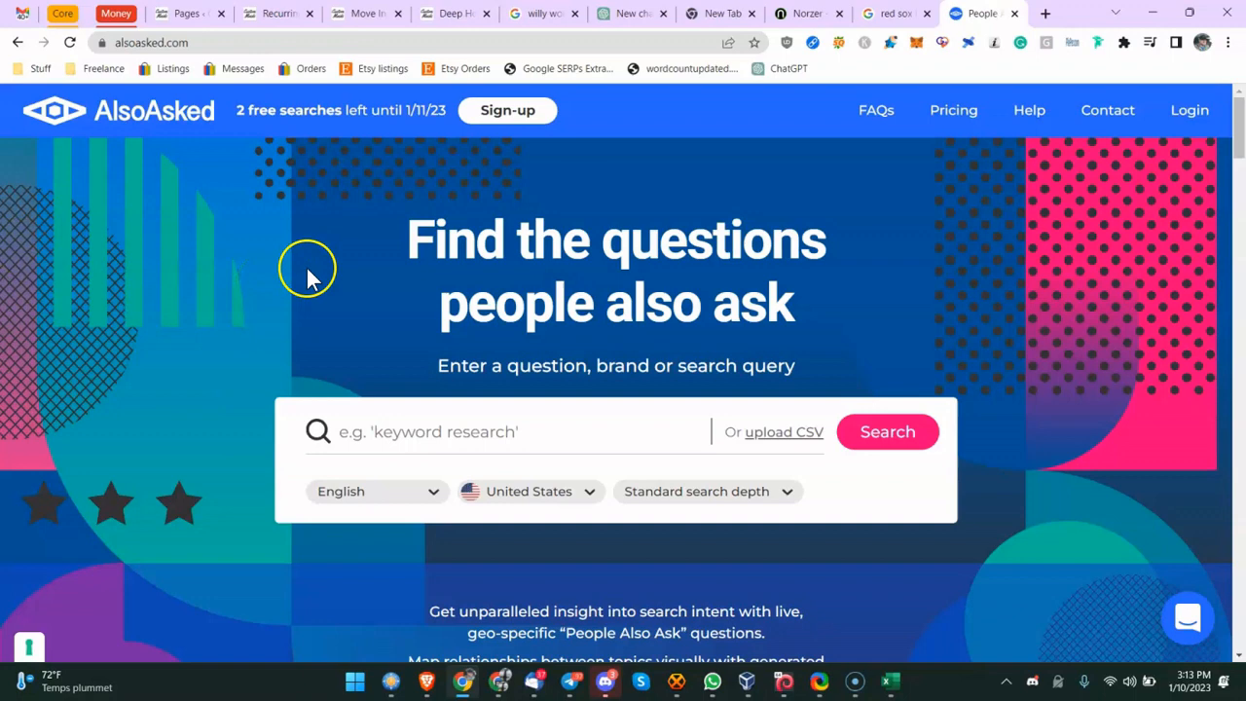
{"action": "mouse_move", "coordinate": [270, 110]}
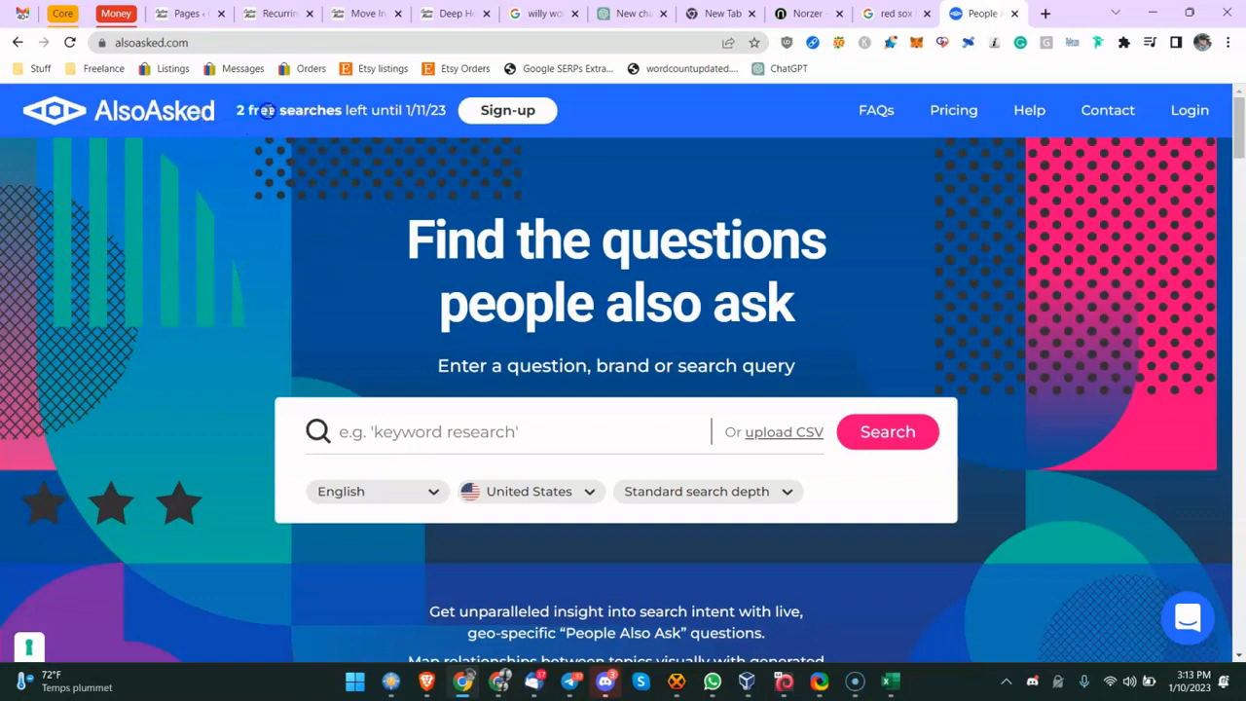
{"action": "mouse_move", "coordinate": [277, 146]}
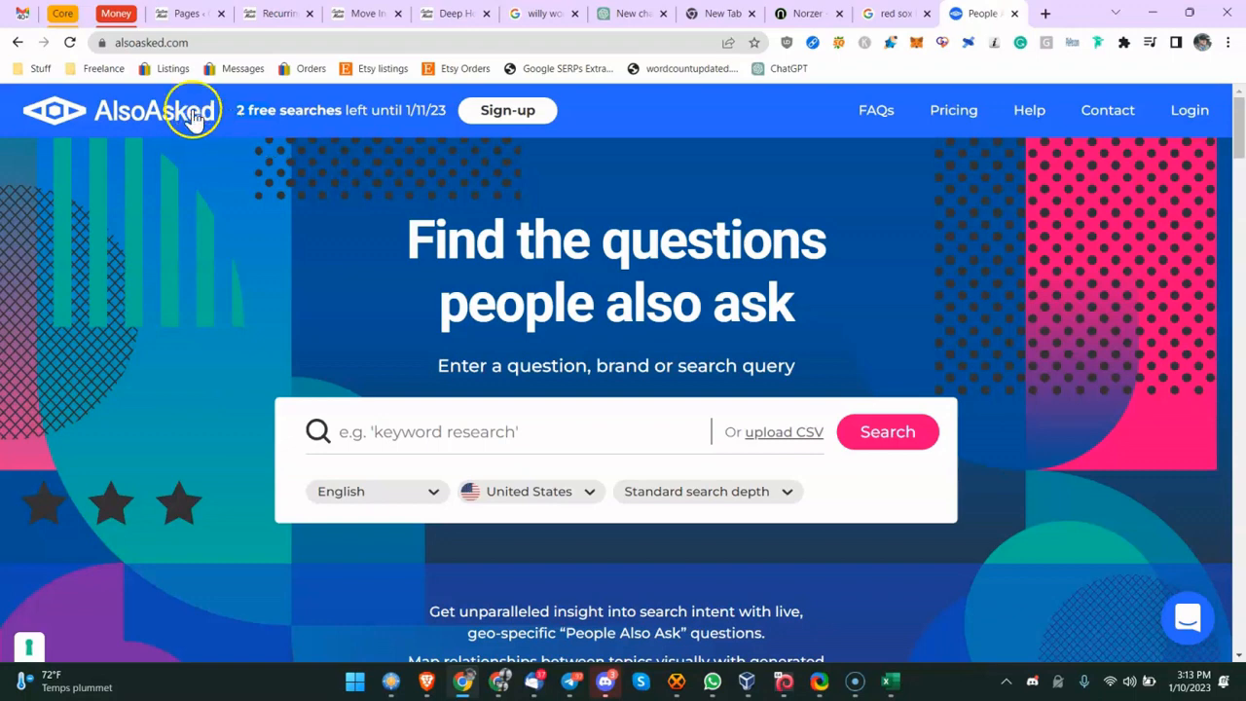
{"action": "type", "text": "who are the all-time greatest Red Sox hitters?"}
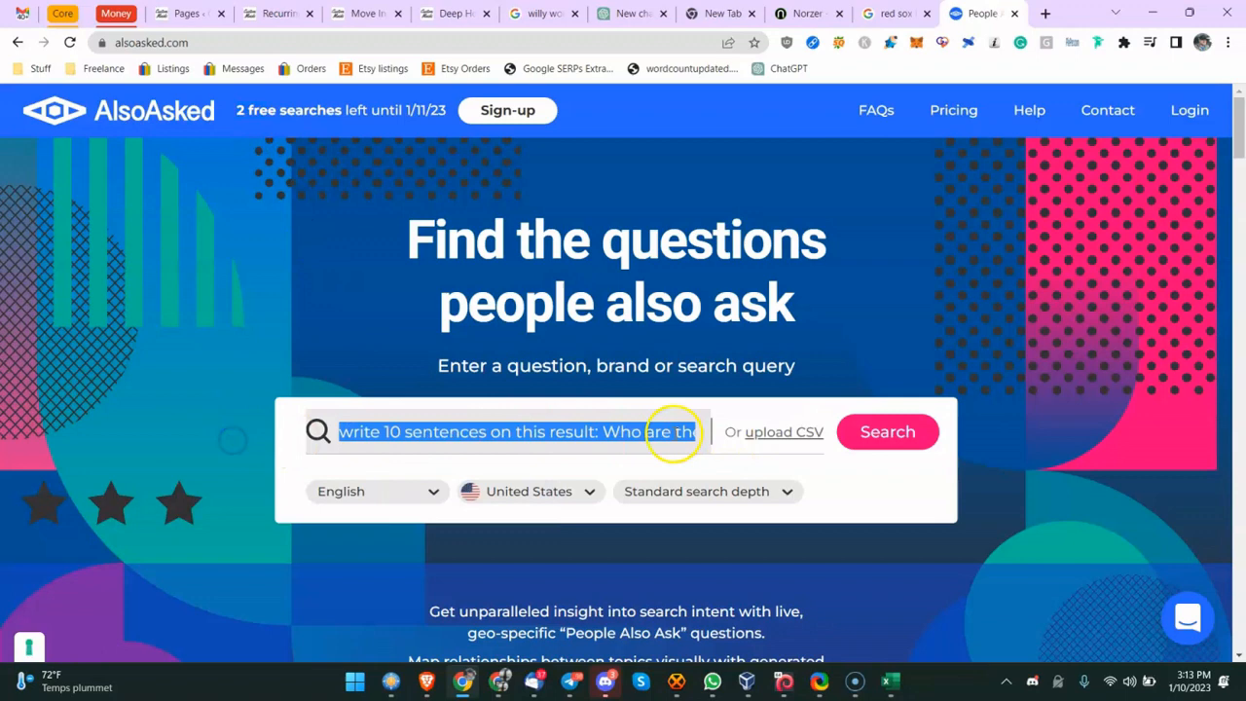
{"action": "type", "text": "best red sox hitters"}
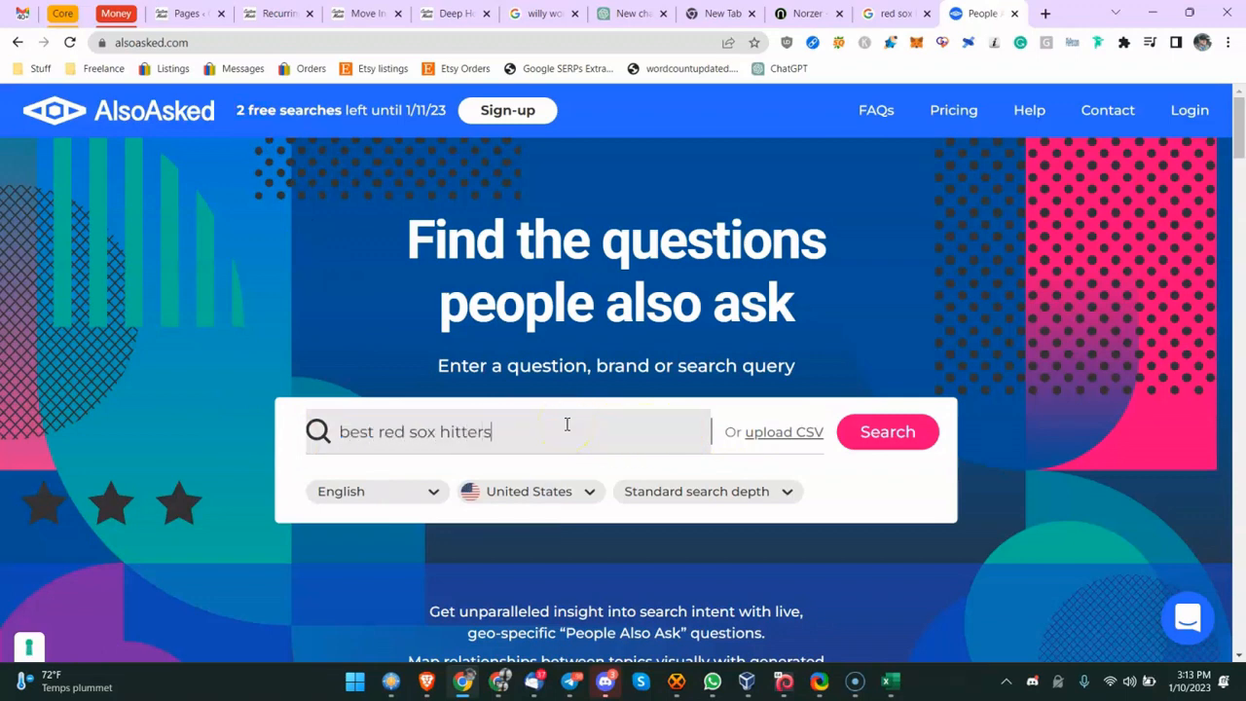
{"action": "mouse_move", "coordinate": [544, 498]}
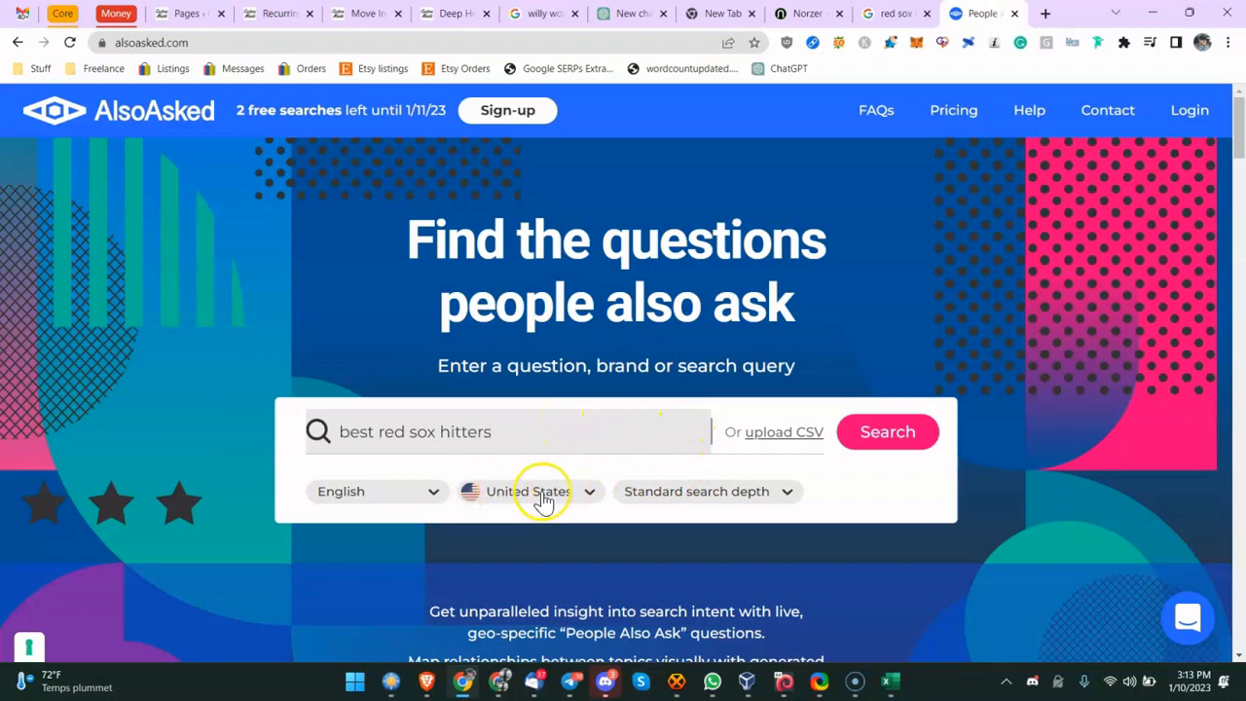
{"action": "left_click", "coordinate": [888, 432]}
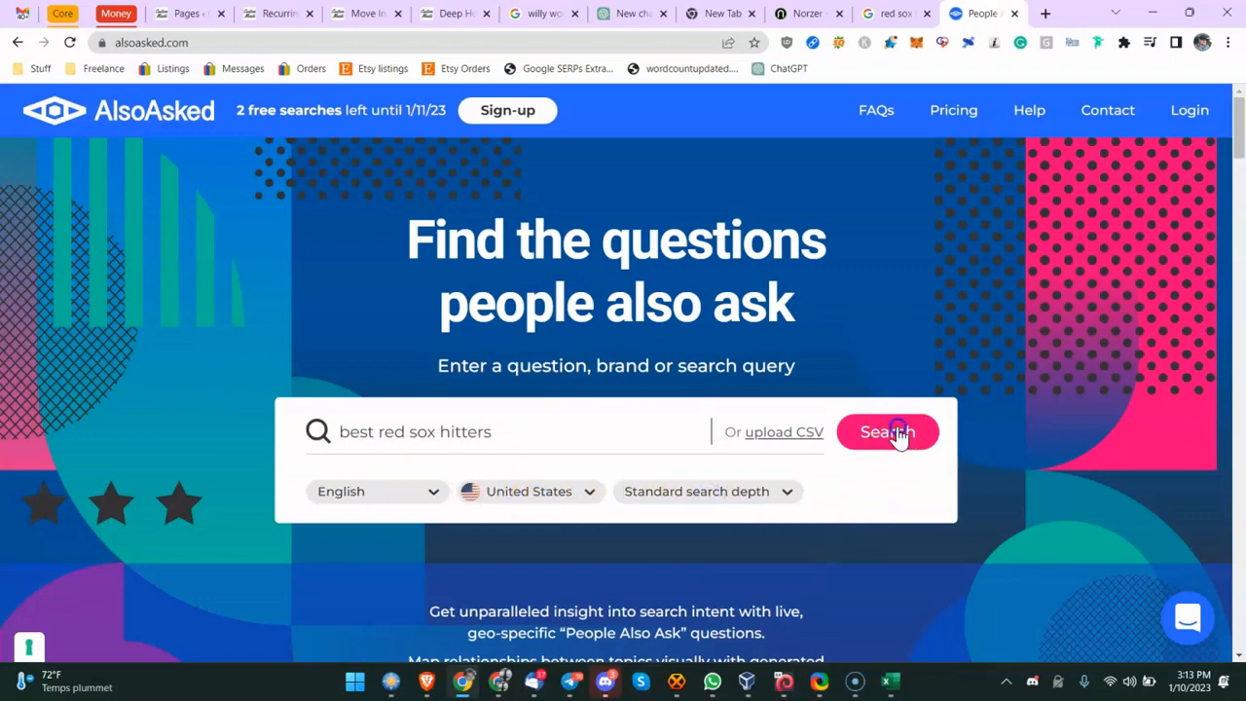
Step: Generate the AlsoAsked question tree at 100% zoom, then view the Pricing page
{"action": "left_click", "coordinate": [887, 432]}
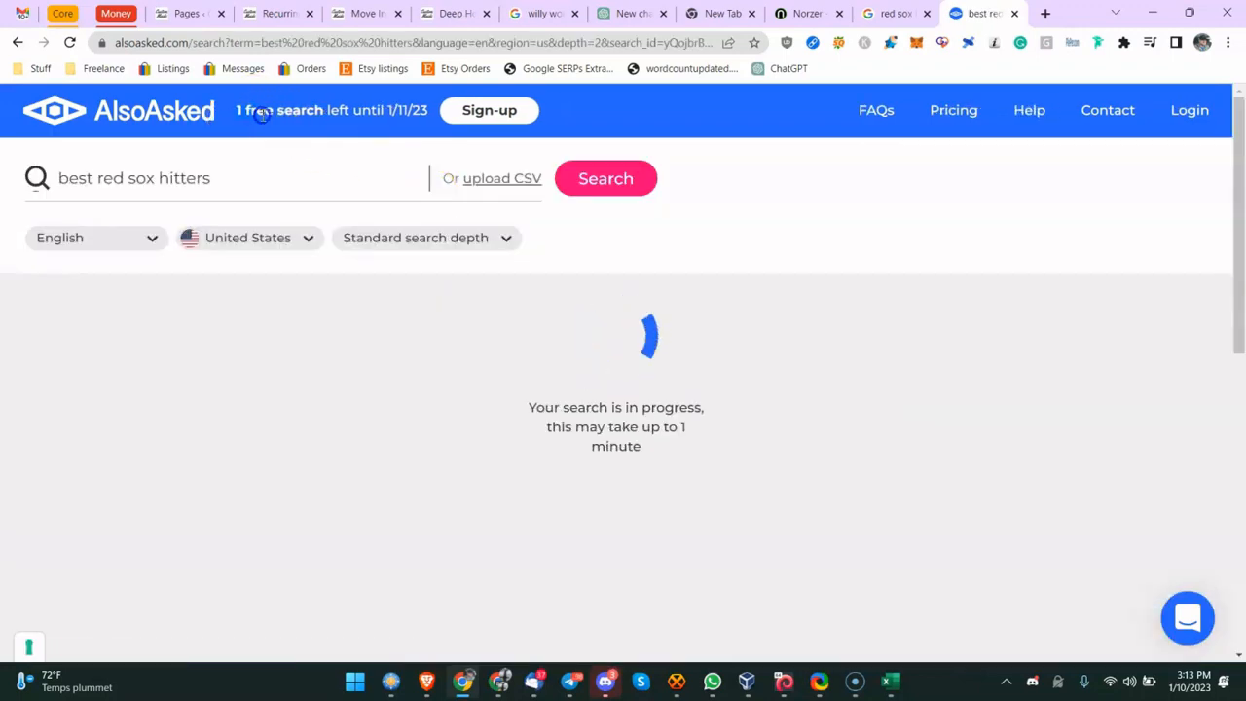
{"action": "mouse_move", "coordinate": [783, 312]}
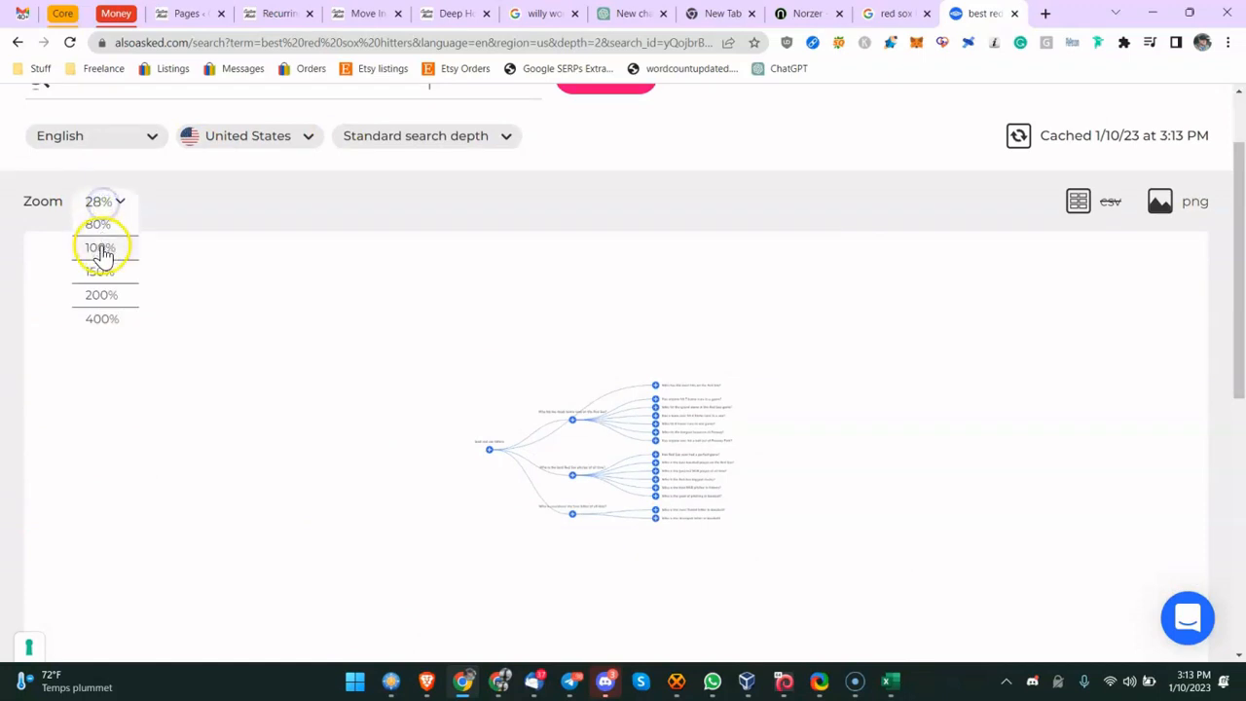
{"action": "left_click", "coordinate": [103, 246]}
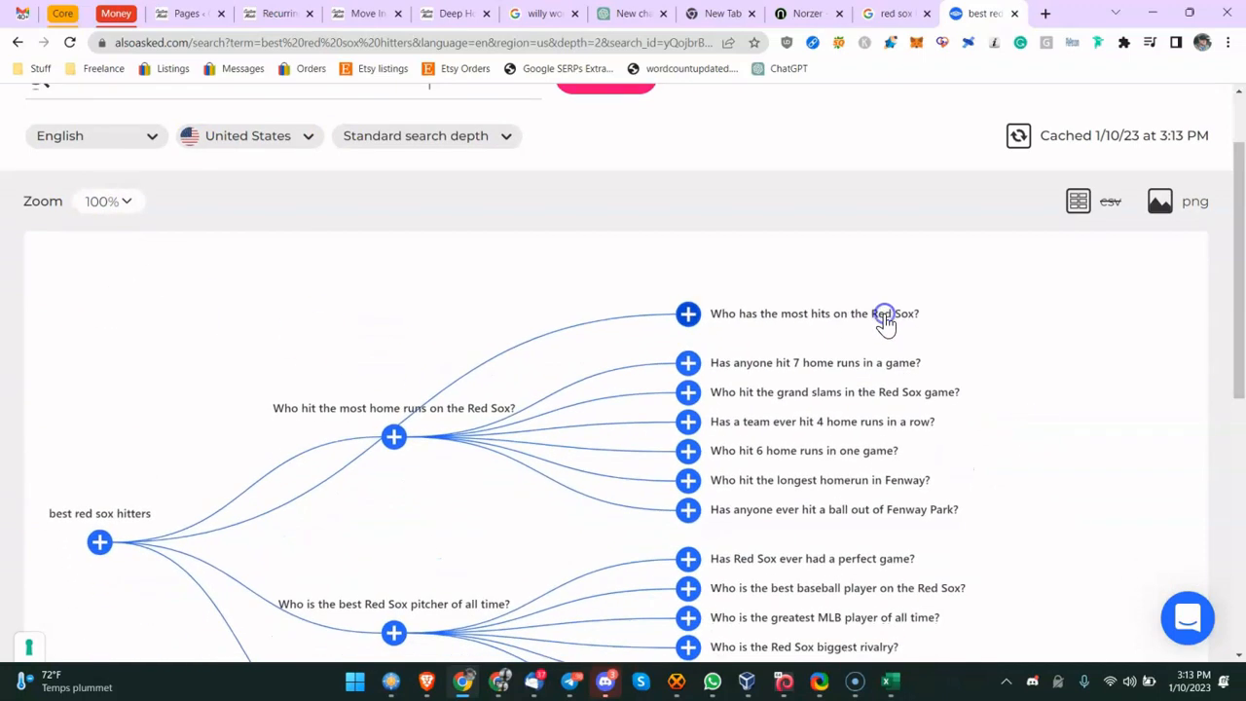
{"action": "mouse_move", "coordinate": [737, 322]}
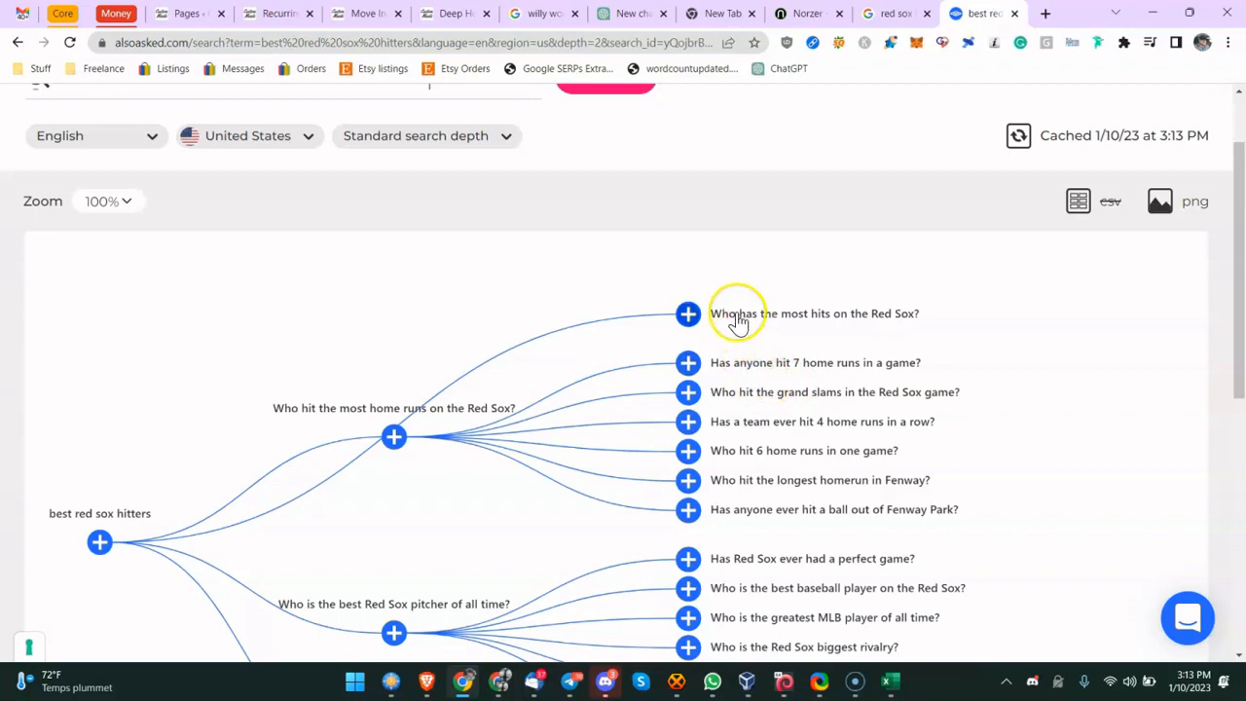
{"action": "left_click", "coordinate": [952, 110]}
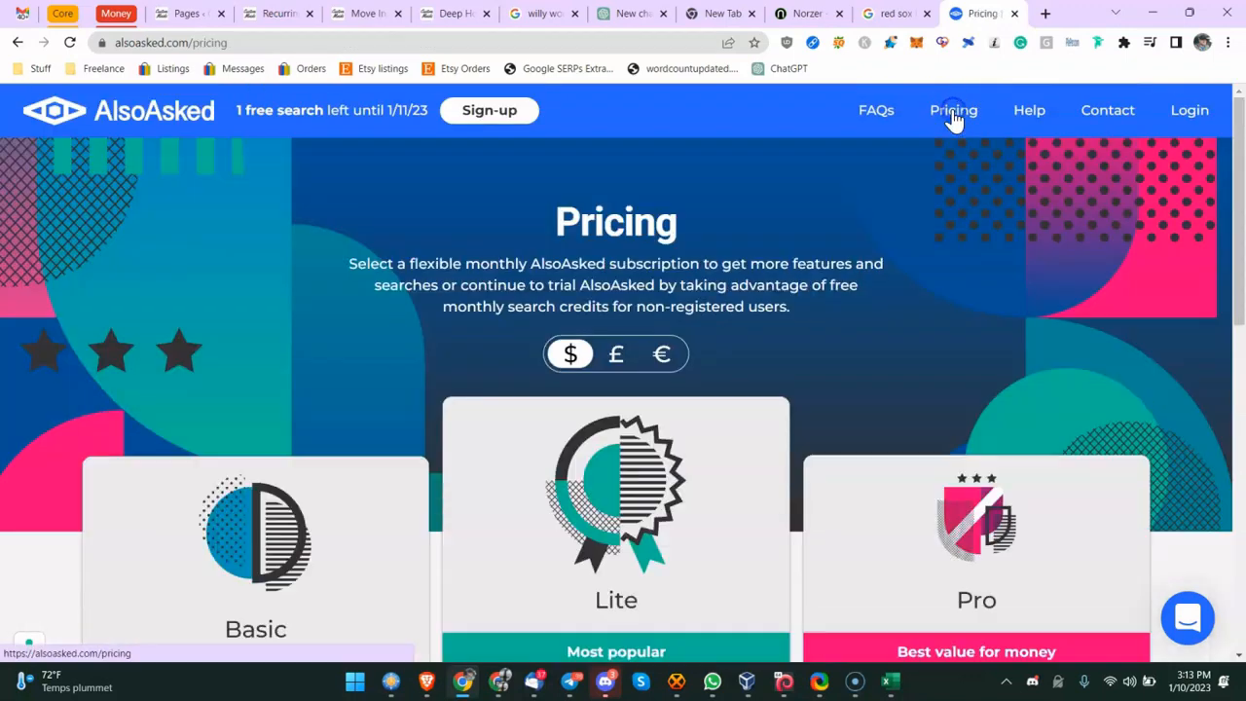
Step: Scroll AlsoAsked pricing to the CSV data export features, then return to ChatGPT
{"action": "scroll", "scroll_direction": "down", "scroll_amount": 3}
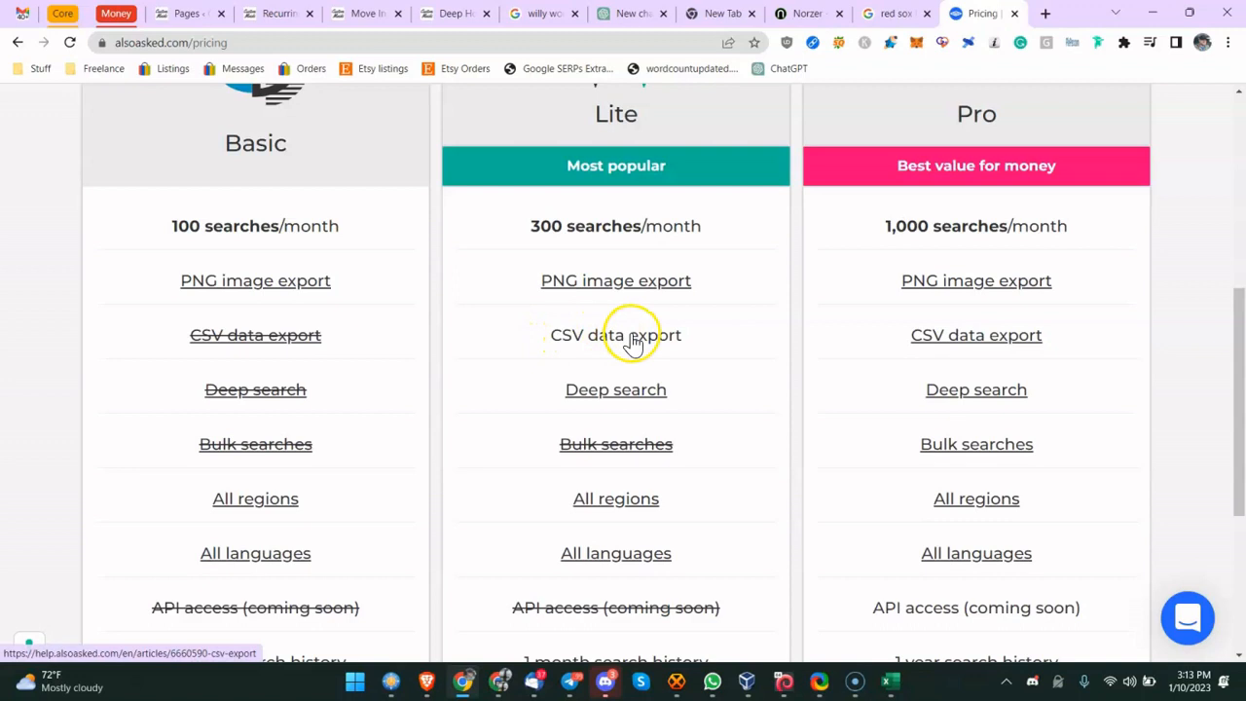
{"action": "mouse_move", "coordinate": [455, 318]}
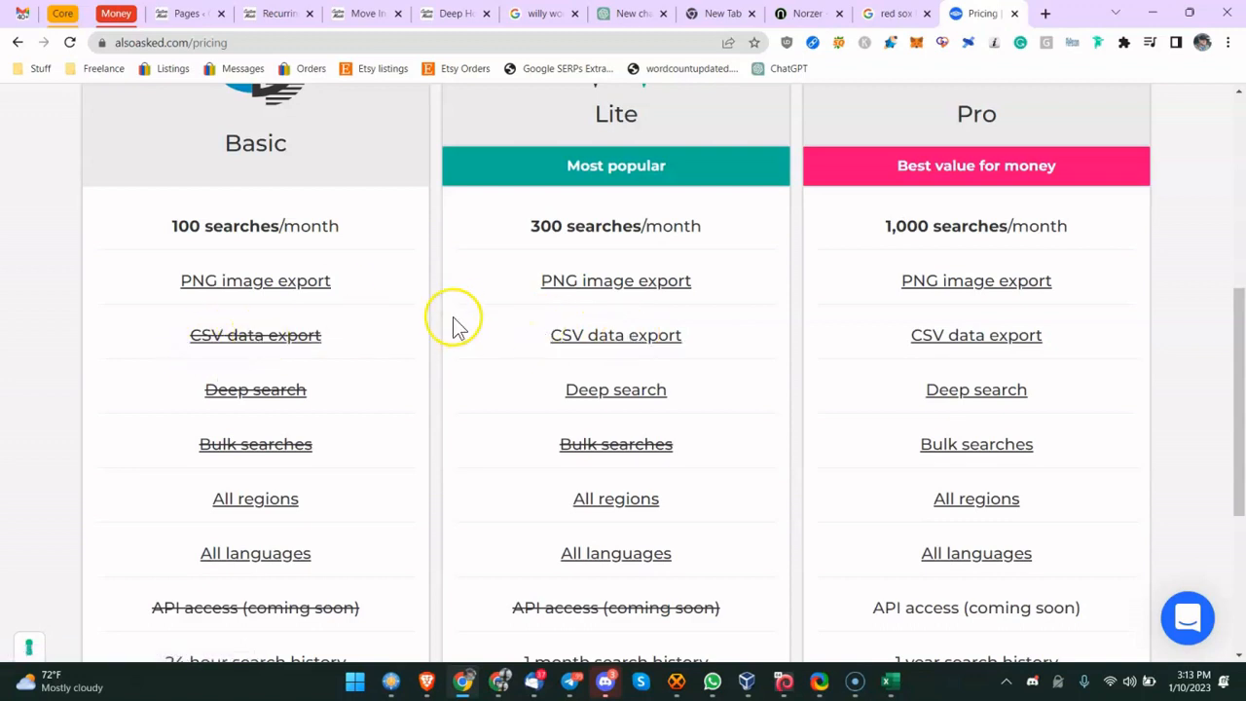
{"action": "left_click", "coordinate": [632, 12]}
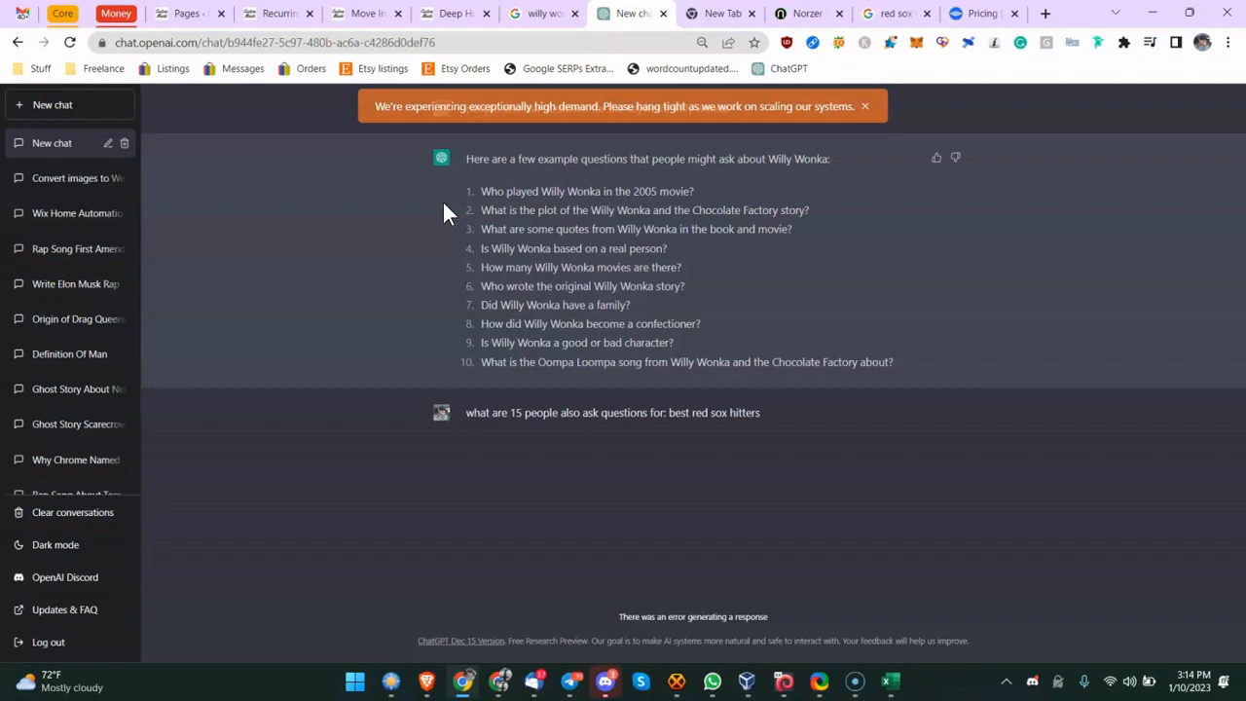
{"action": "mouse_move", "coordinate": [229, 95]}
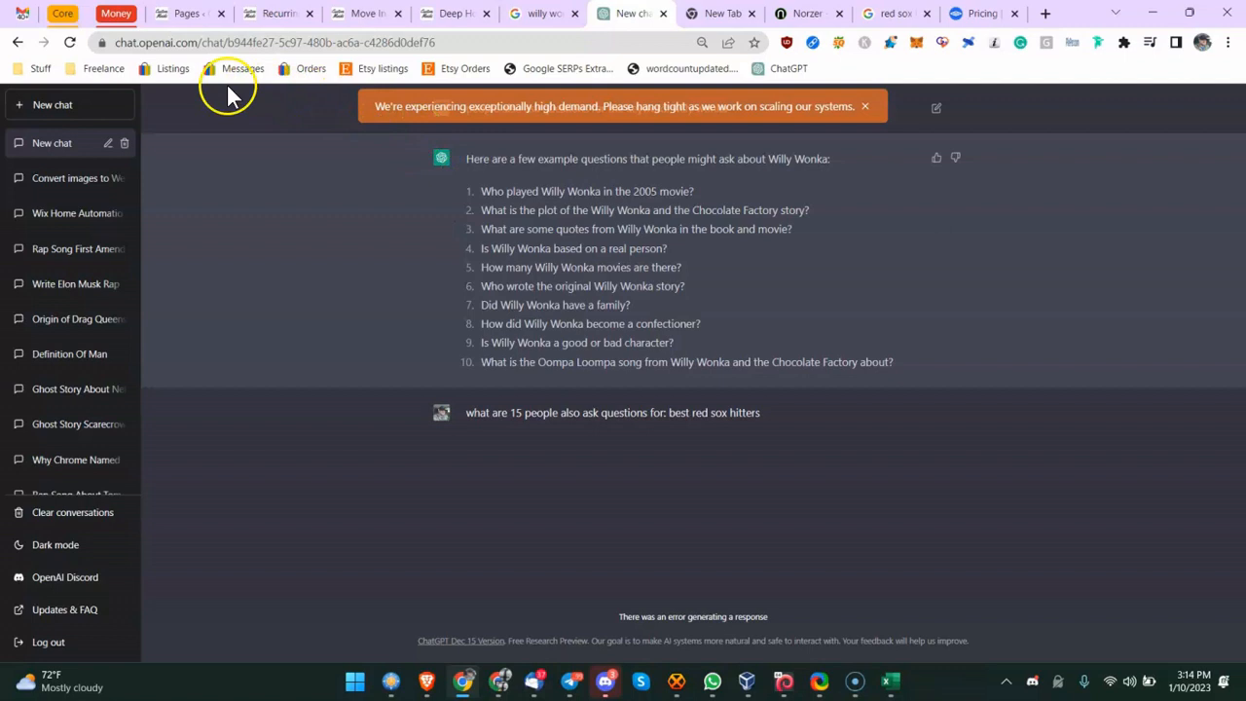
{"action": "mouse_move", "coordinate": [427, 351]}
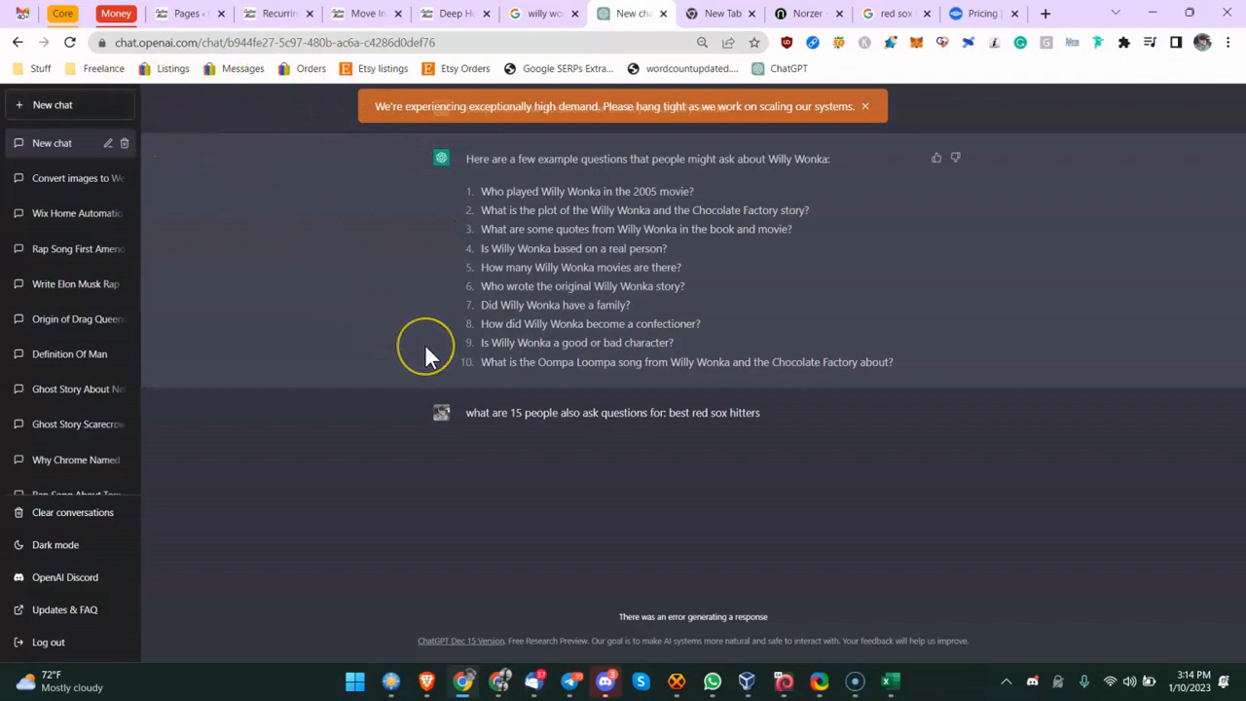
{"action": "mouse_move", "coordinate": [431, 358]}
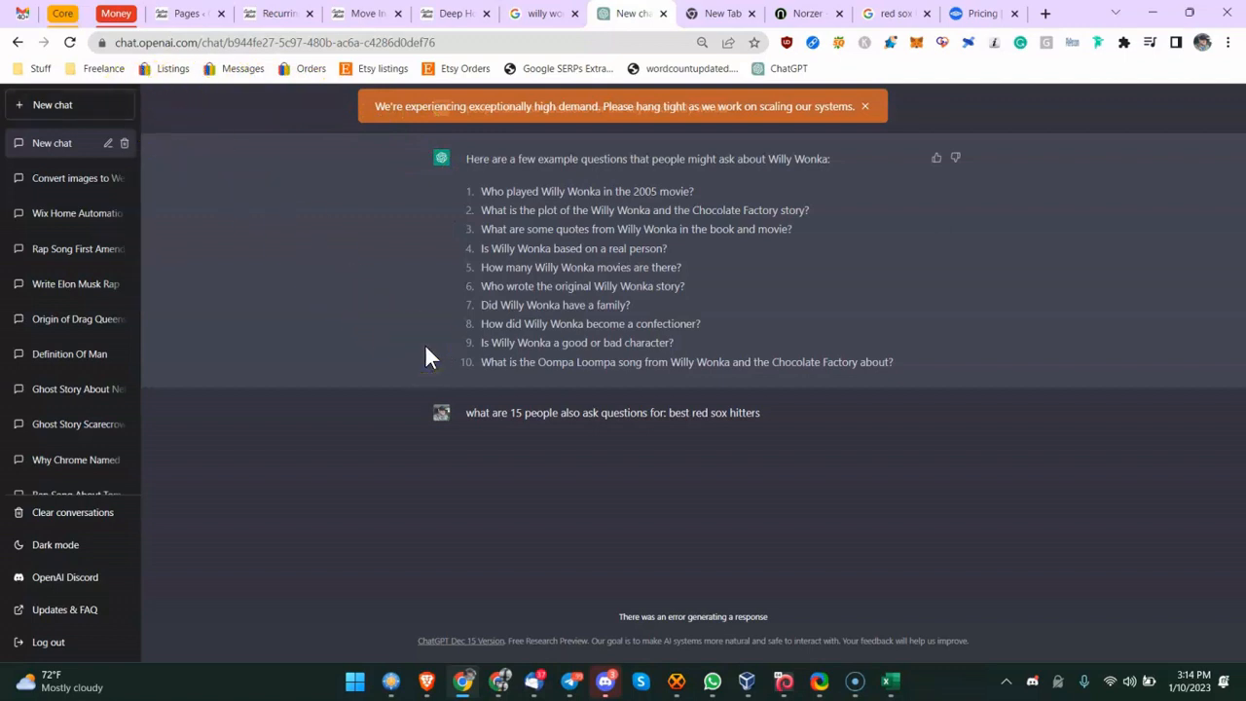